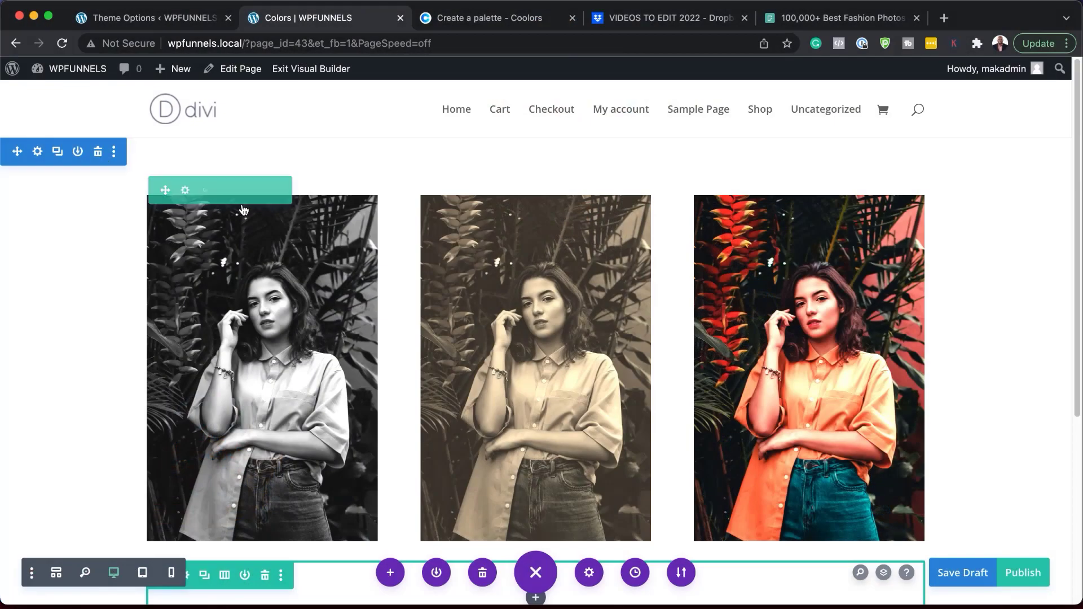
mouse_move(535, 352)
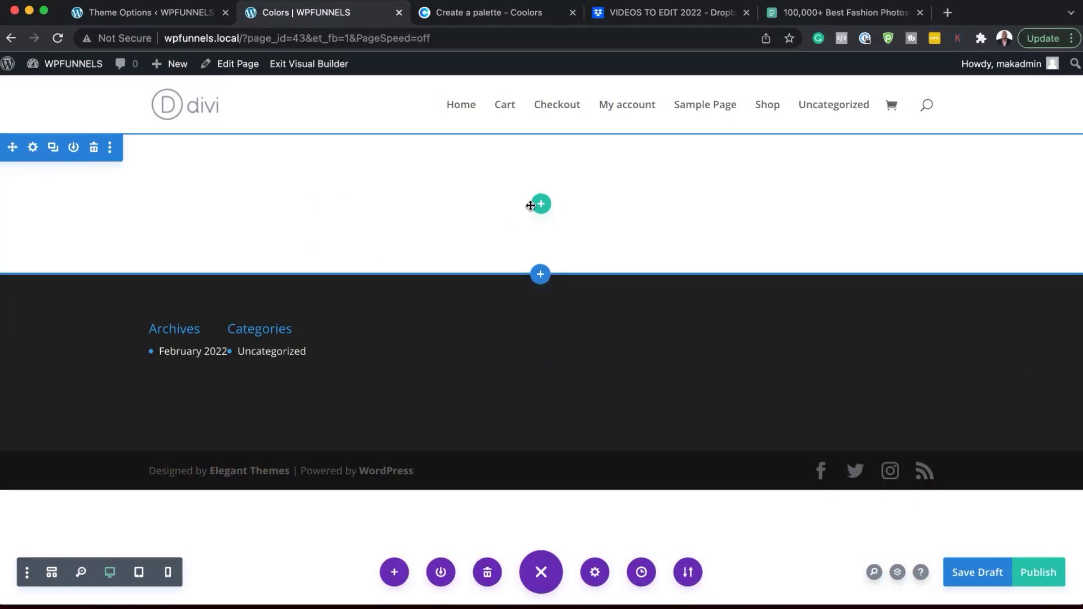
Step: Add a row with an Image module showing the woman-in-orange photo, then add it to the next column
left_click(540, 274)
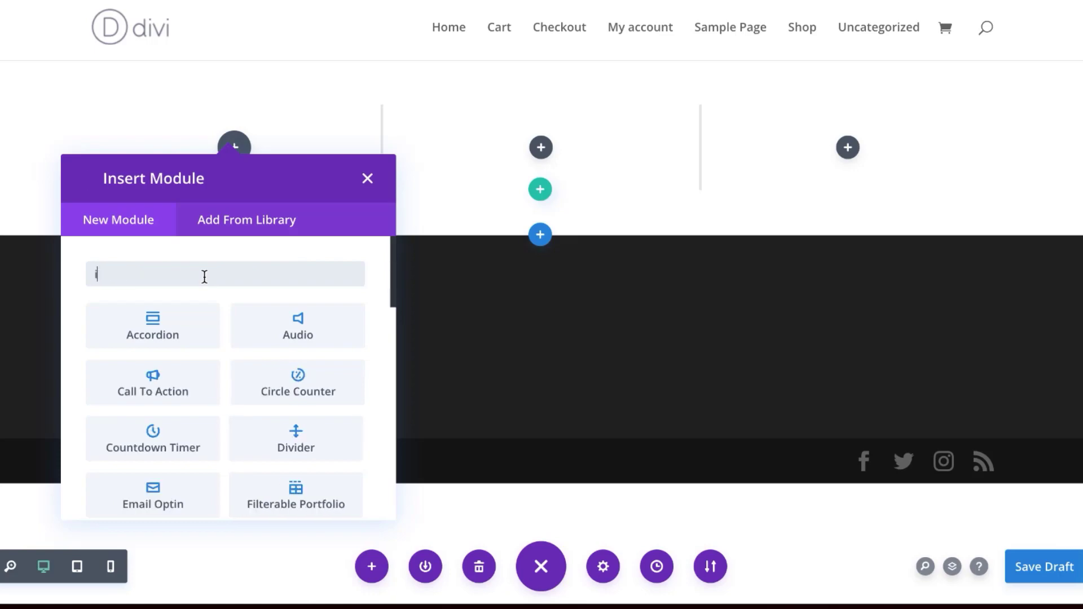
type("ima")
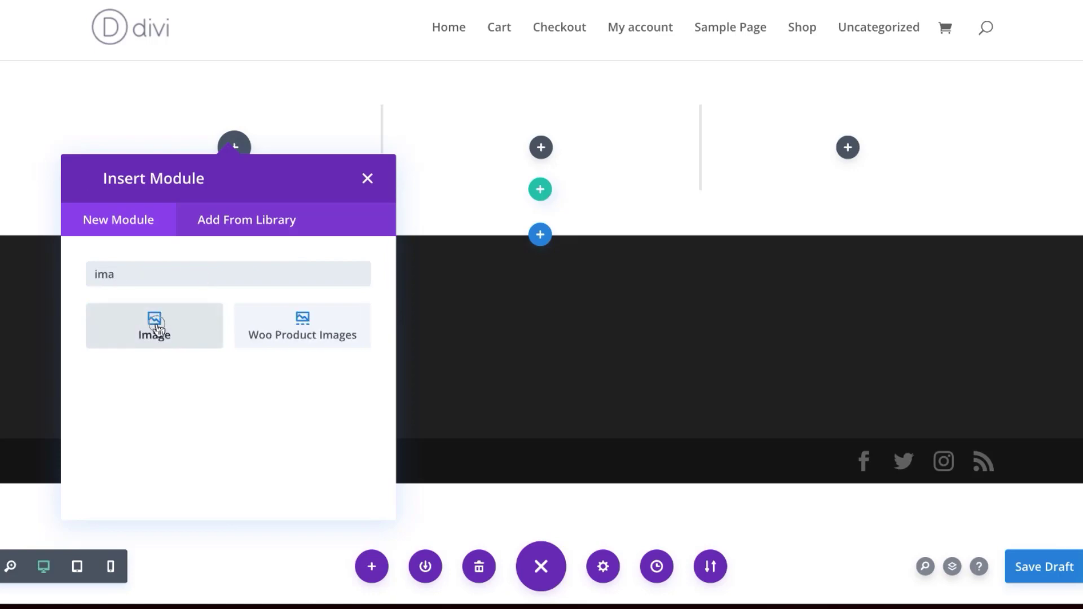
left_click(154, 326)
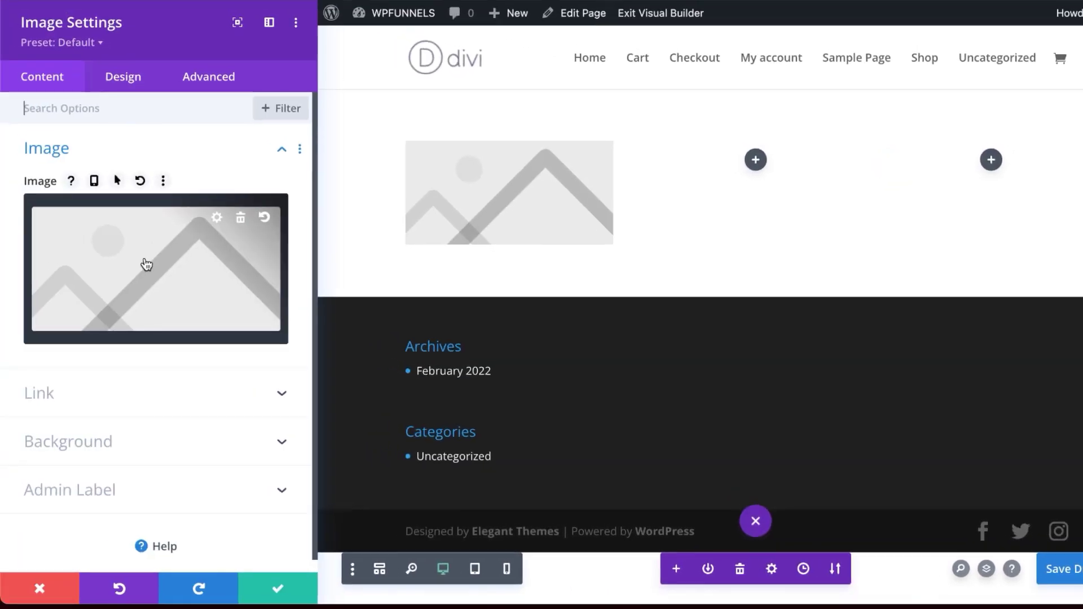
left_click(155, 269)
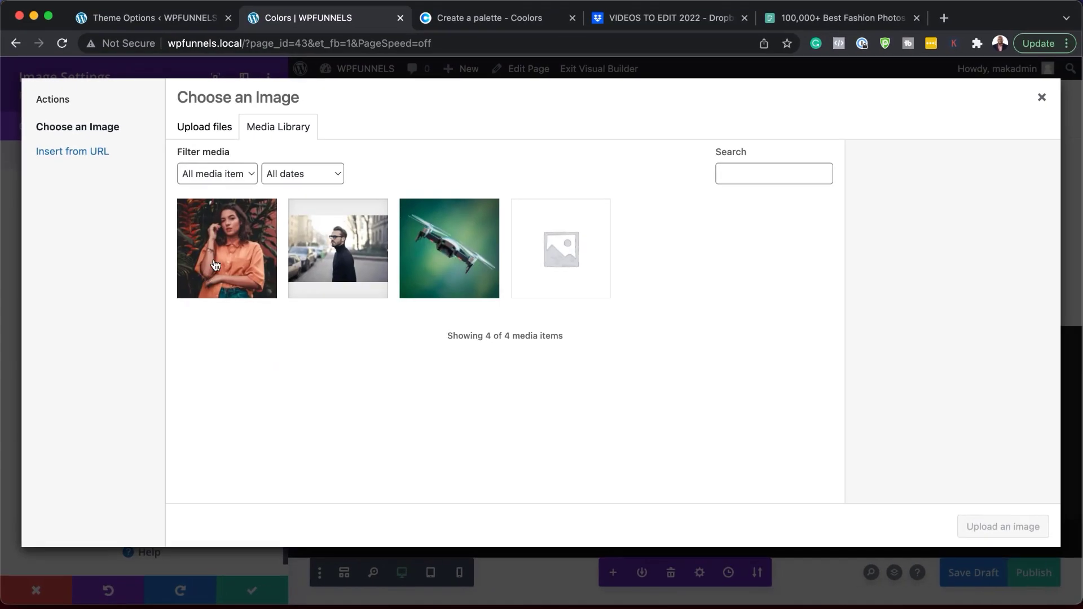
left_click(227, 248)
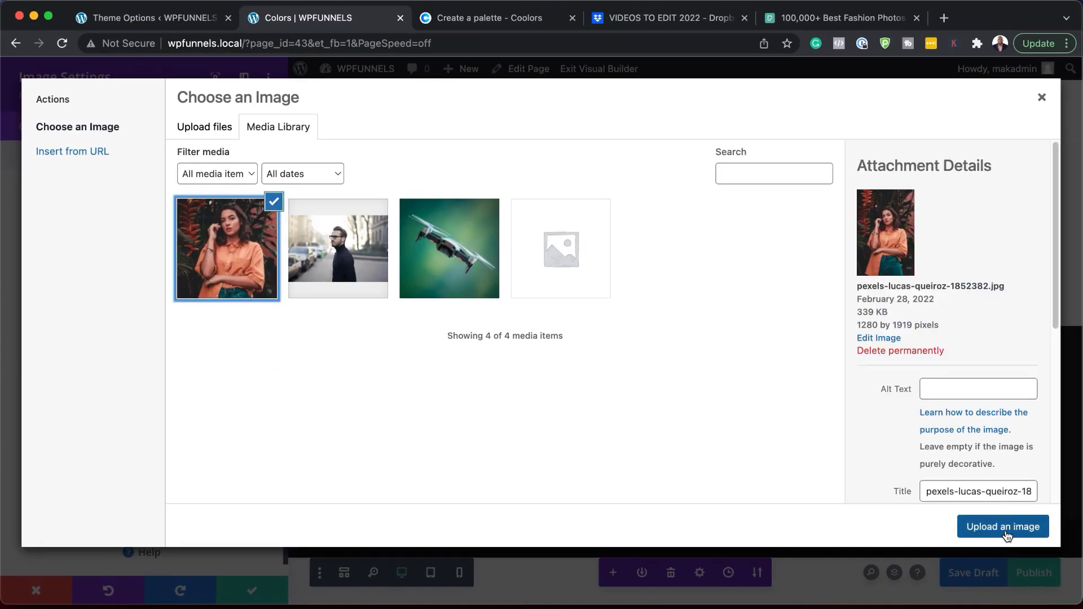
left_click(1002, 527)
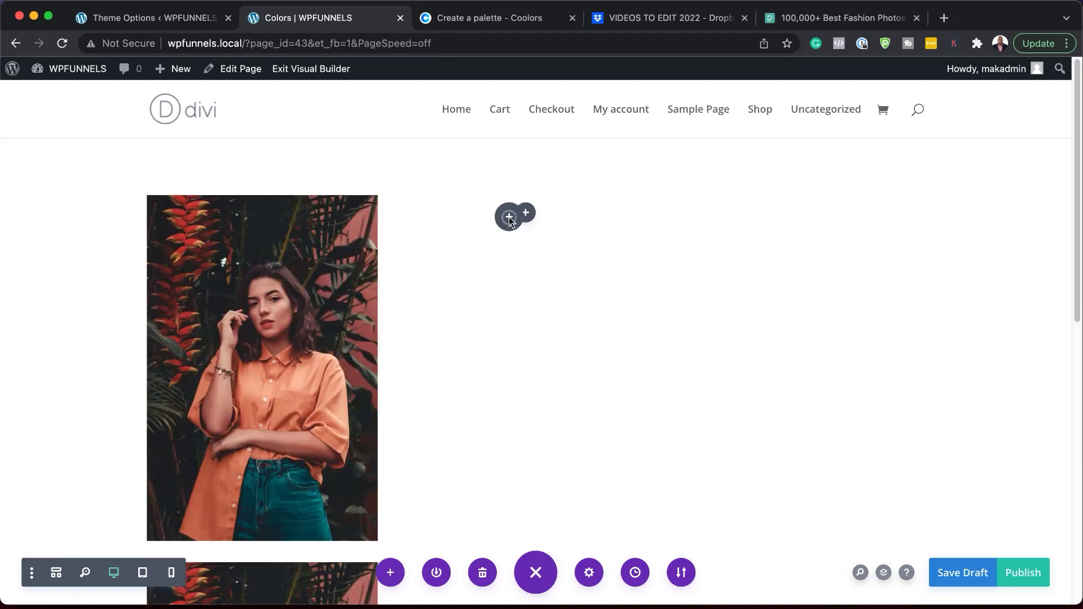
left_click(509, 213)
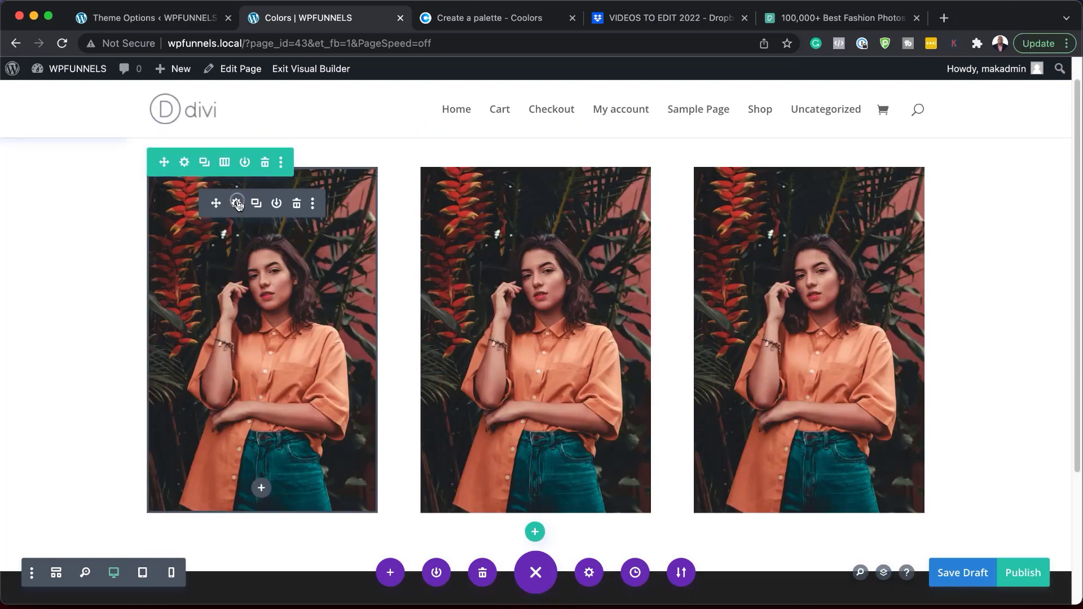
Step: Drag the first woman photo's Saturation filter down to 0% in its Design settings
left_click(237, 203)
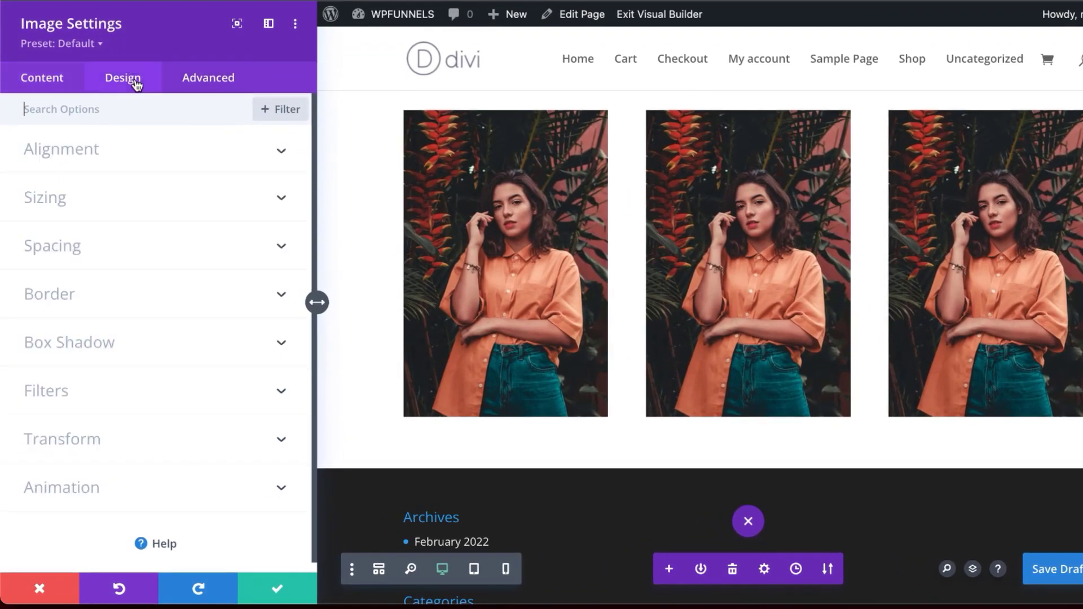
mouse_move(82, 399)
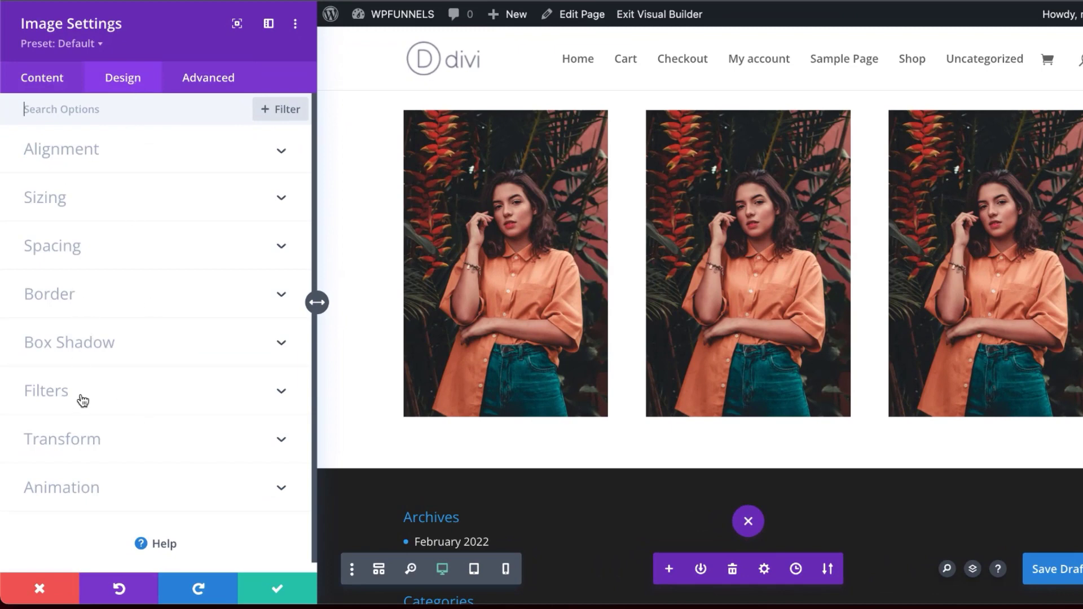
left_click(45, 390)
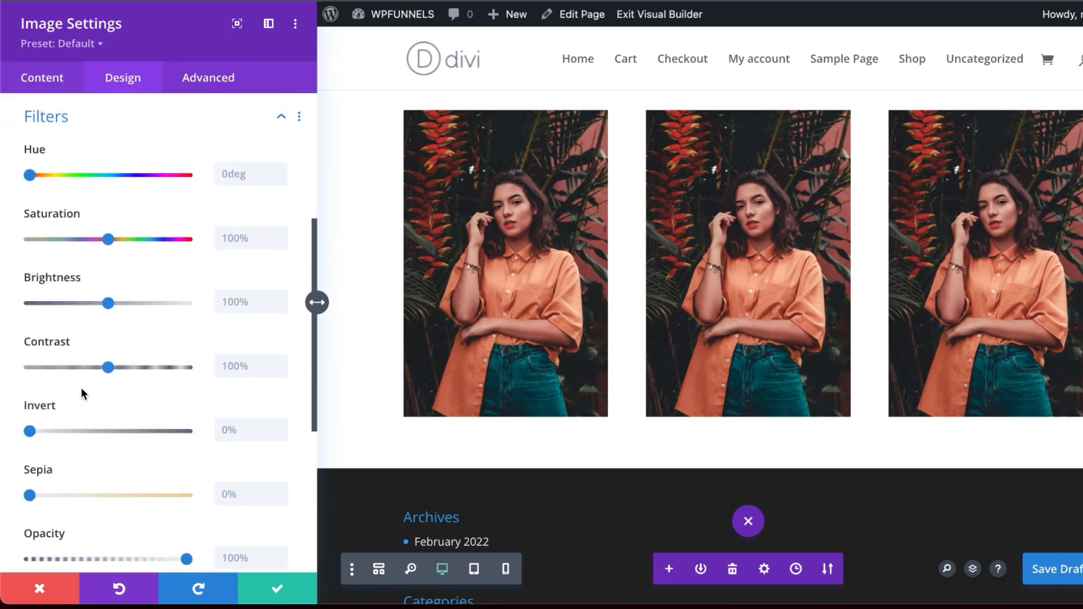
mouse_move(78, 379)
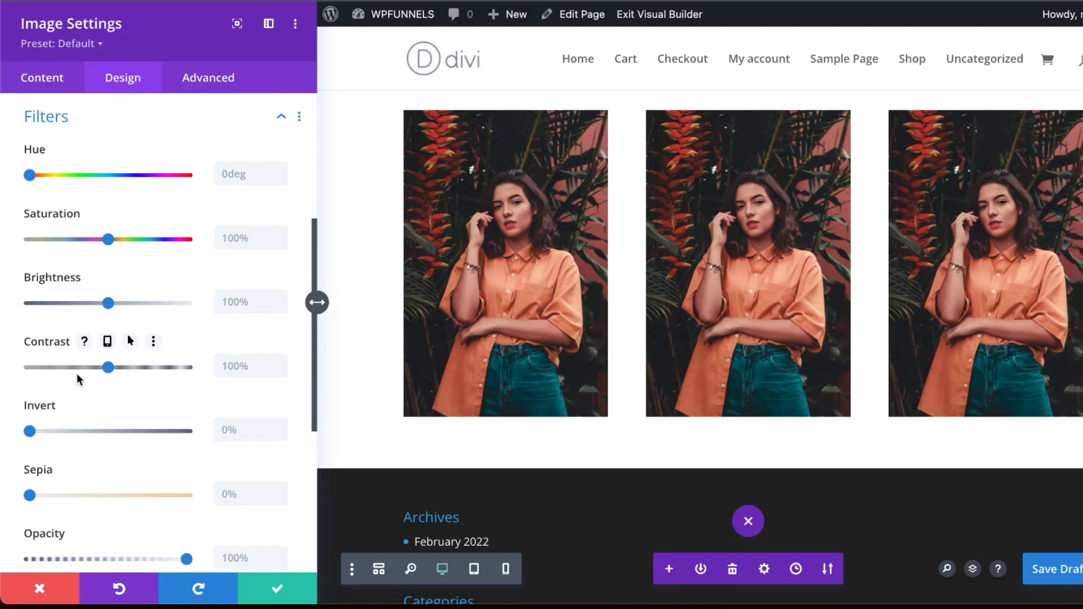
mouse_move(110, 243)
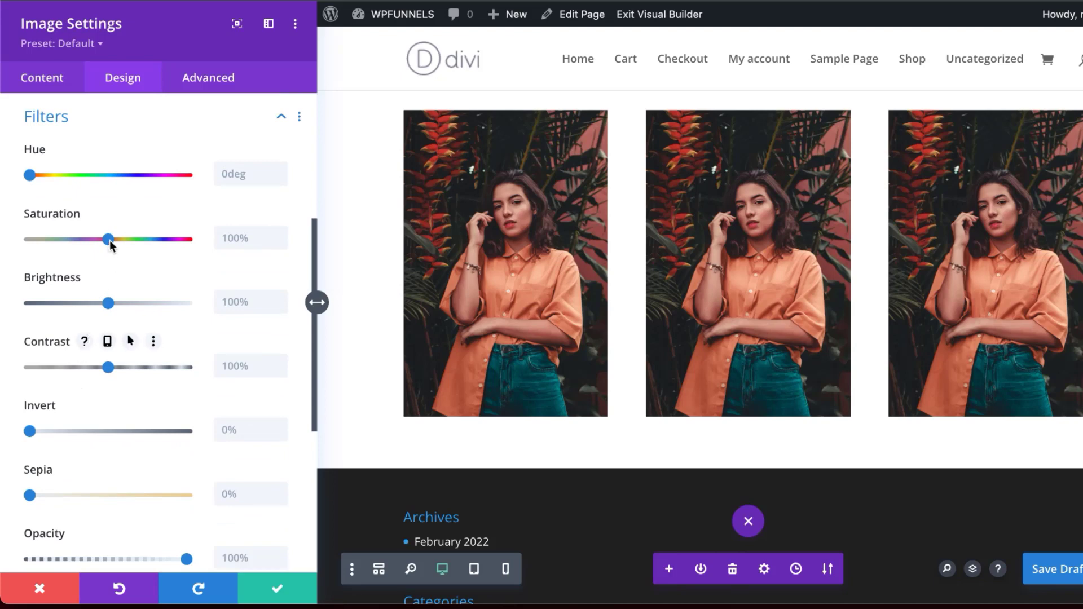
left_click_drag(105, 238, 40, 238)
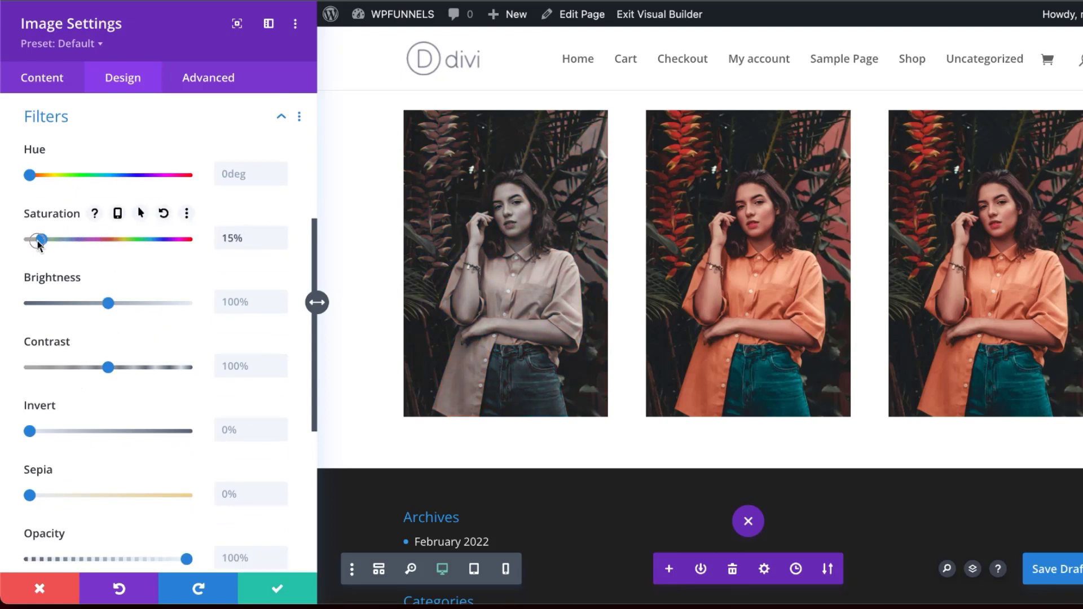
left_click_drag(43, 239, 27, 239)
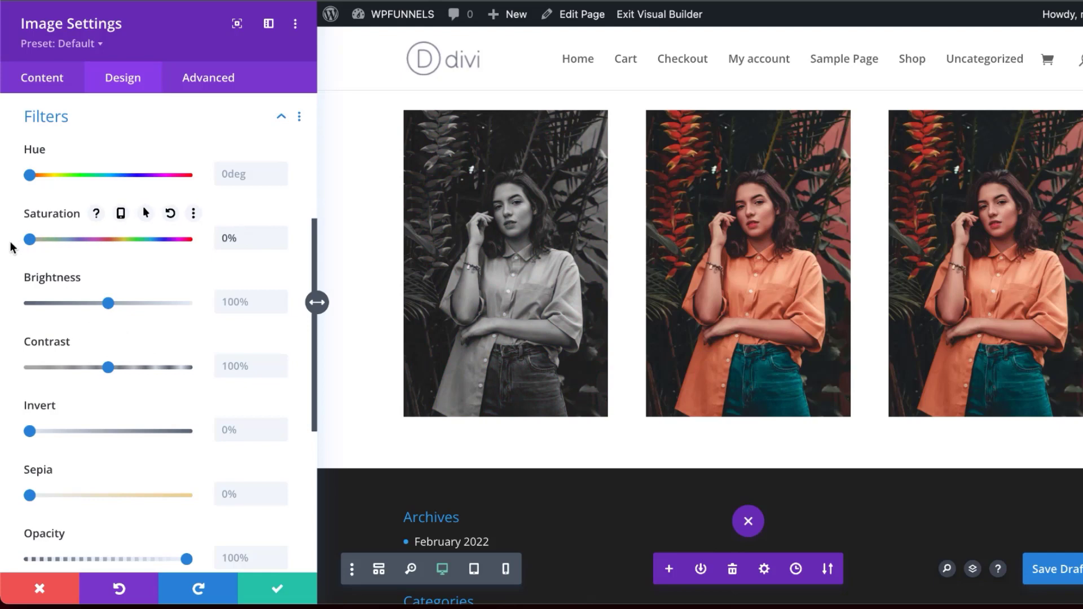
mouse_move(565, 238)
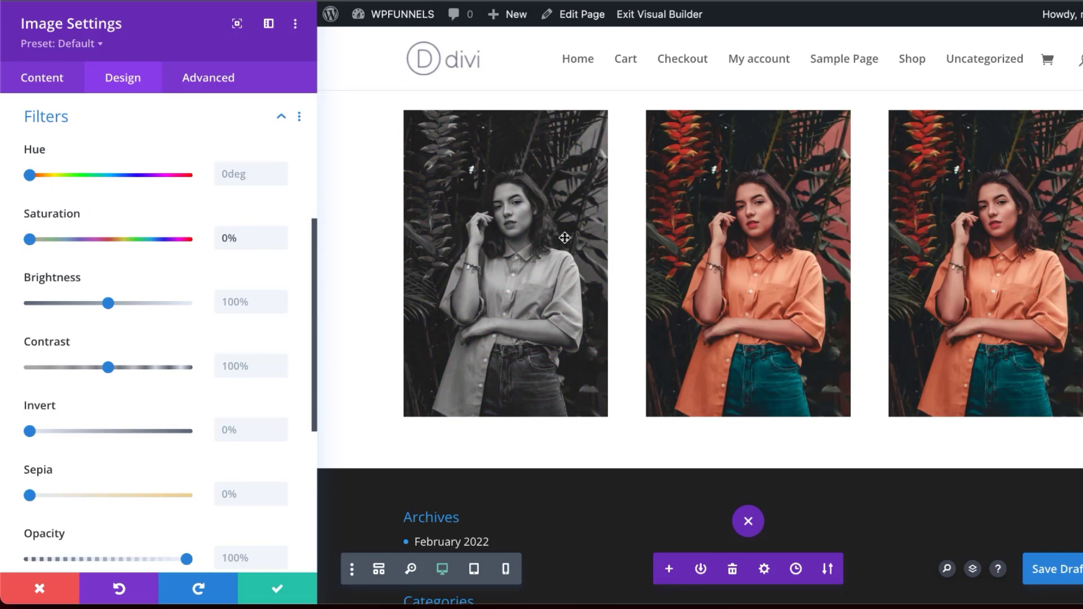
mouse_move(115, 336)
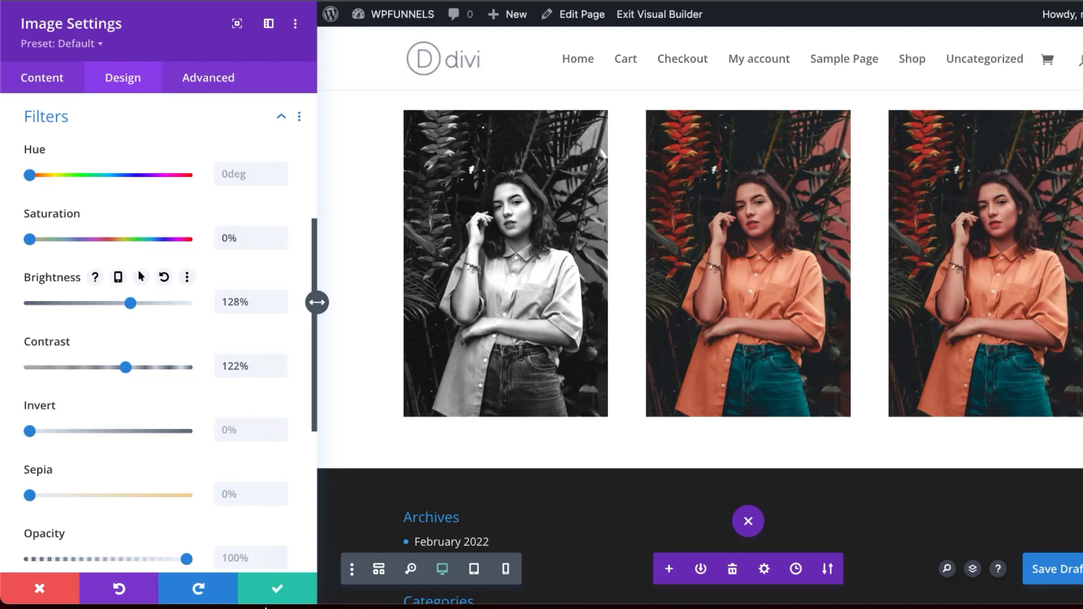
Step: Save the first photo, then lower the middle photo's Saturation filter toward 16%
left_click(276, 589)
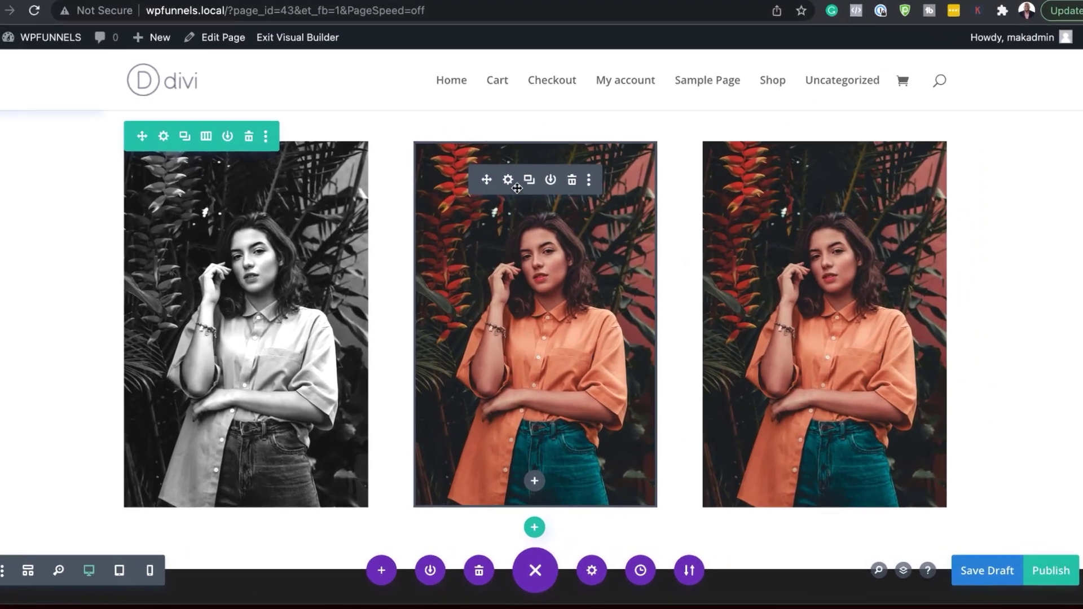
left_click(507, 179)
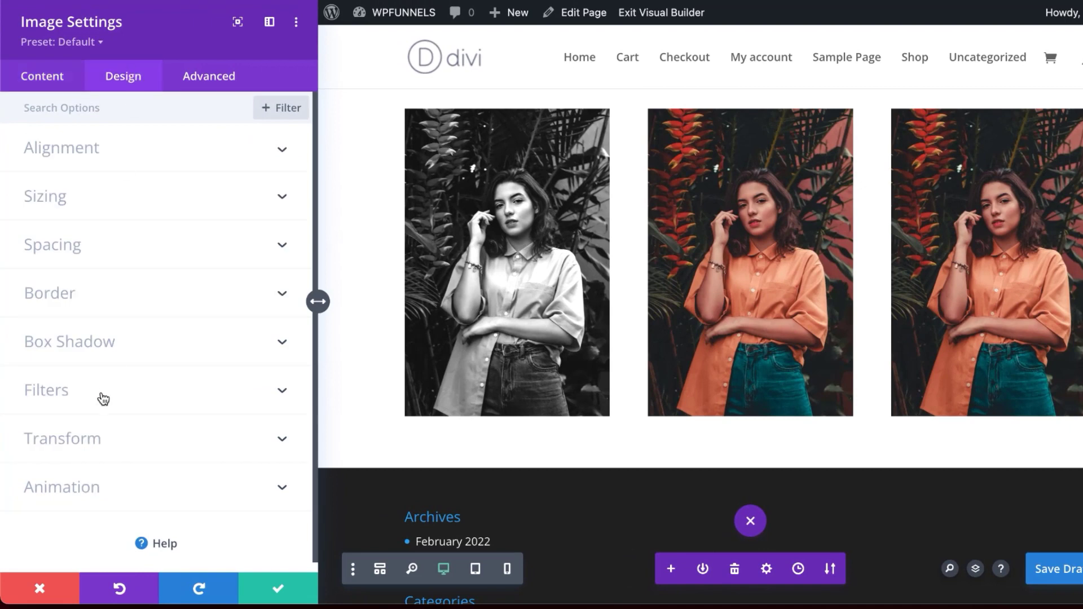
left_click(47, 390)
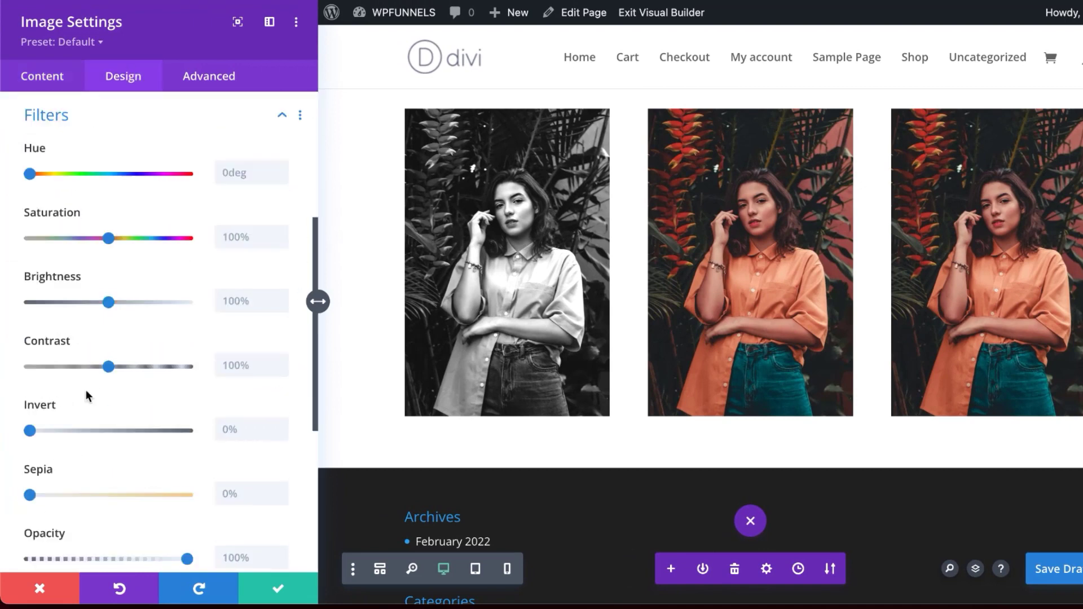
mouse_move(36, 511)
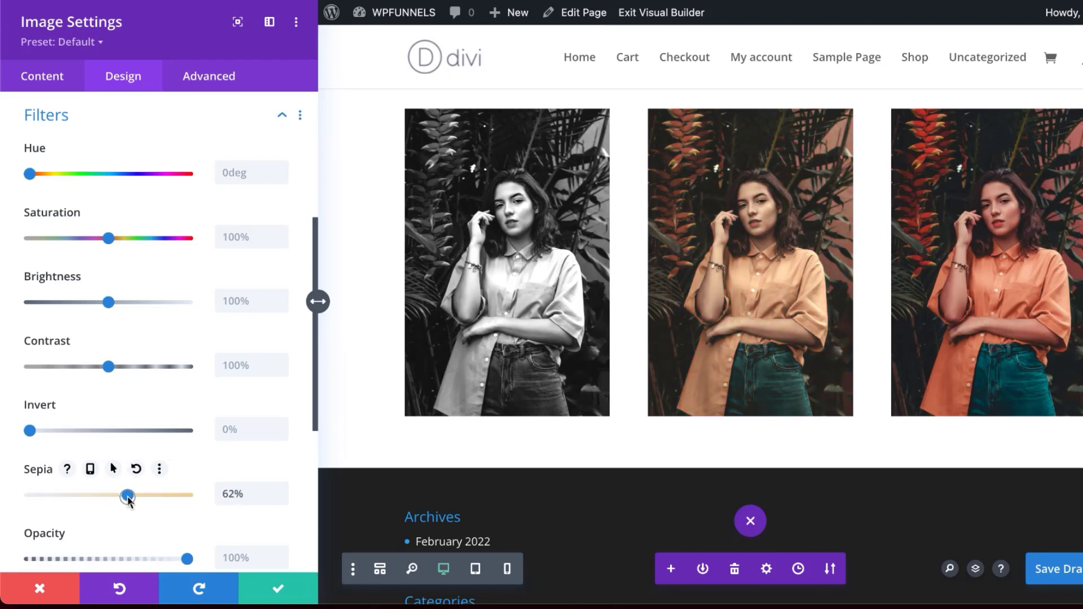
mouse_move(113, 242)
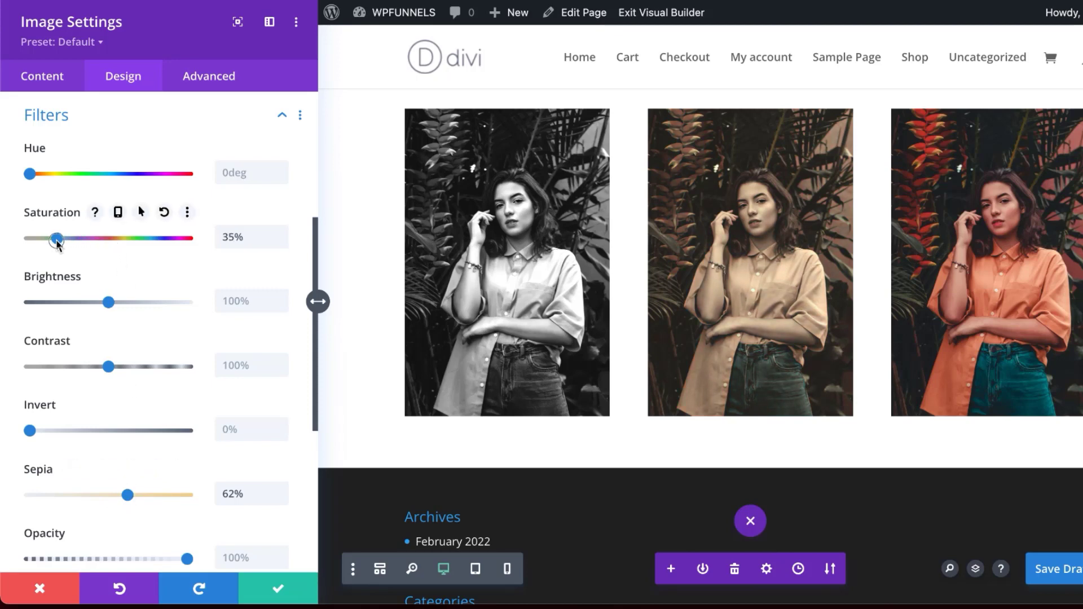
left_click_drag(58, 238, 41, 237)
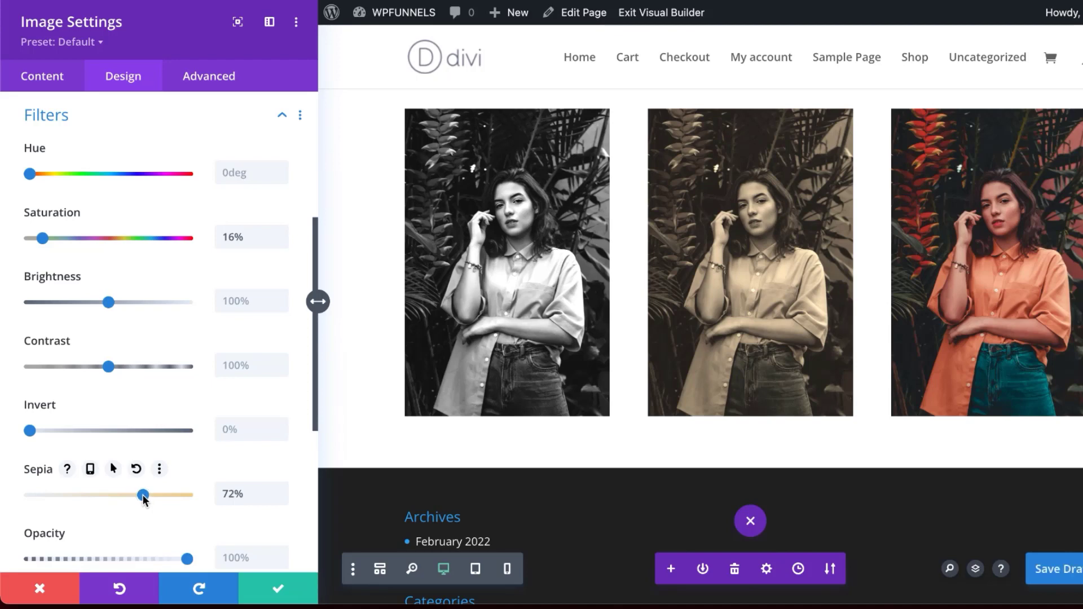
mouse_move(98, 355)
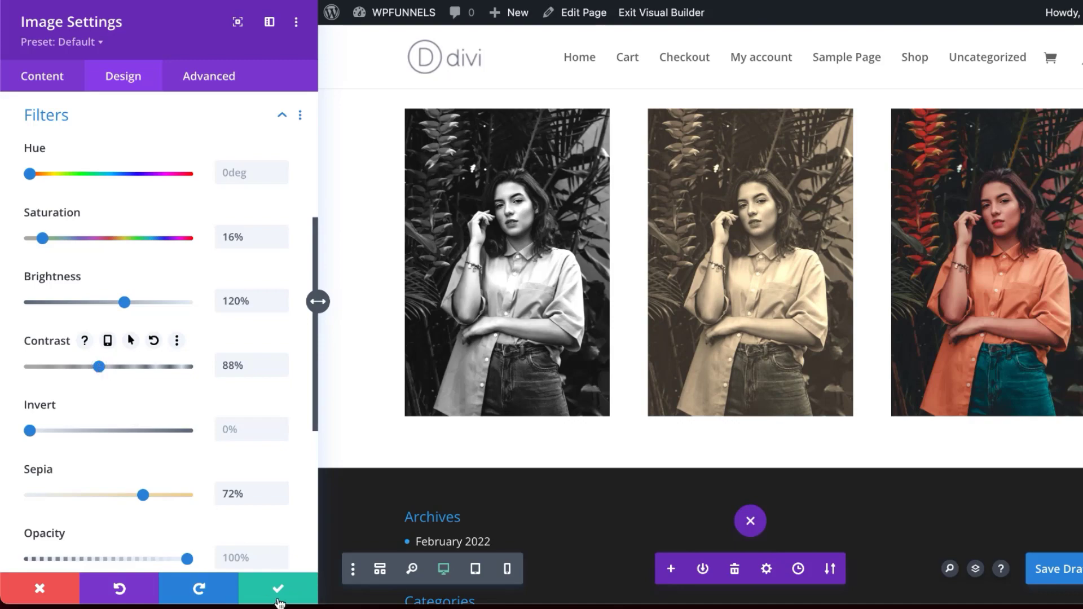
Step: Save the sepia photo and open the right-hand image's Design filter options
left_click(278, 589)
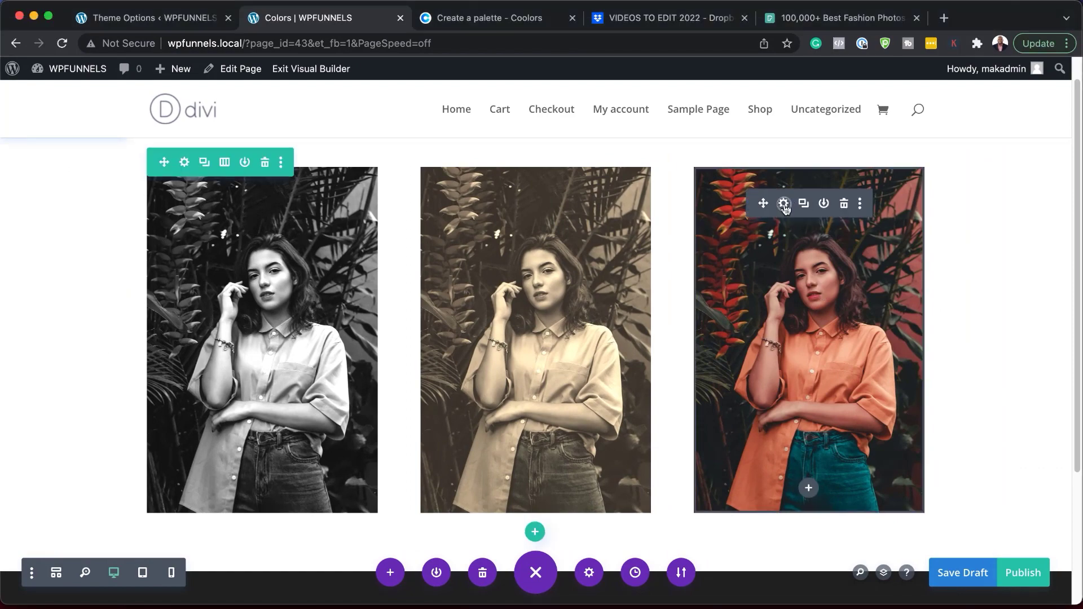
left_click(782, 203)
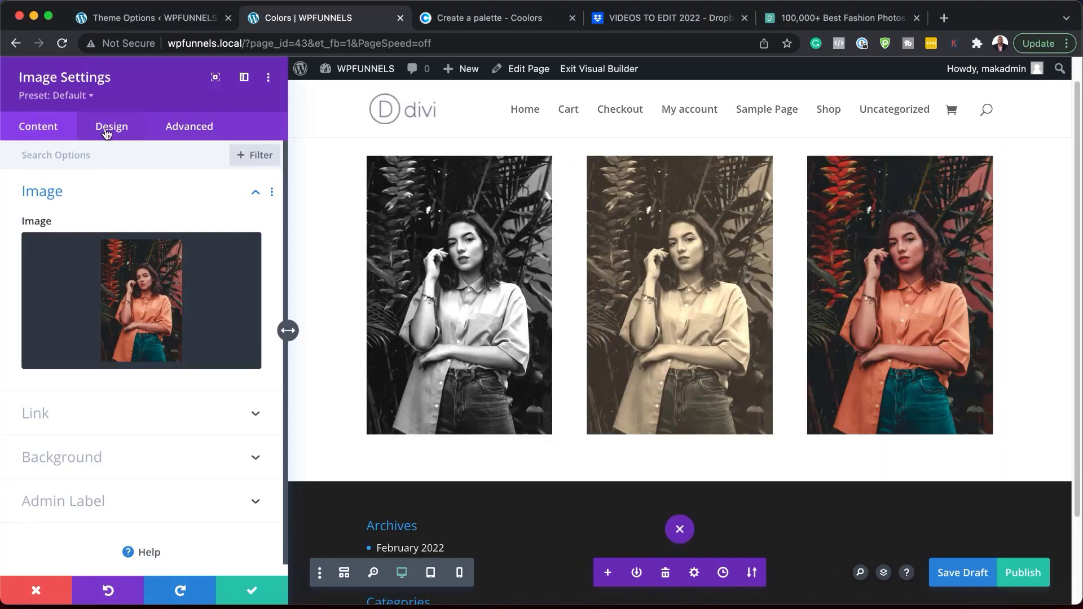
left_click(111, 126)
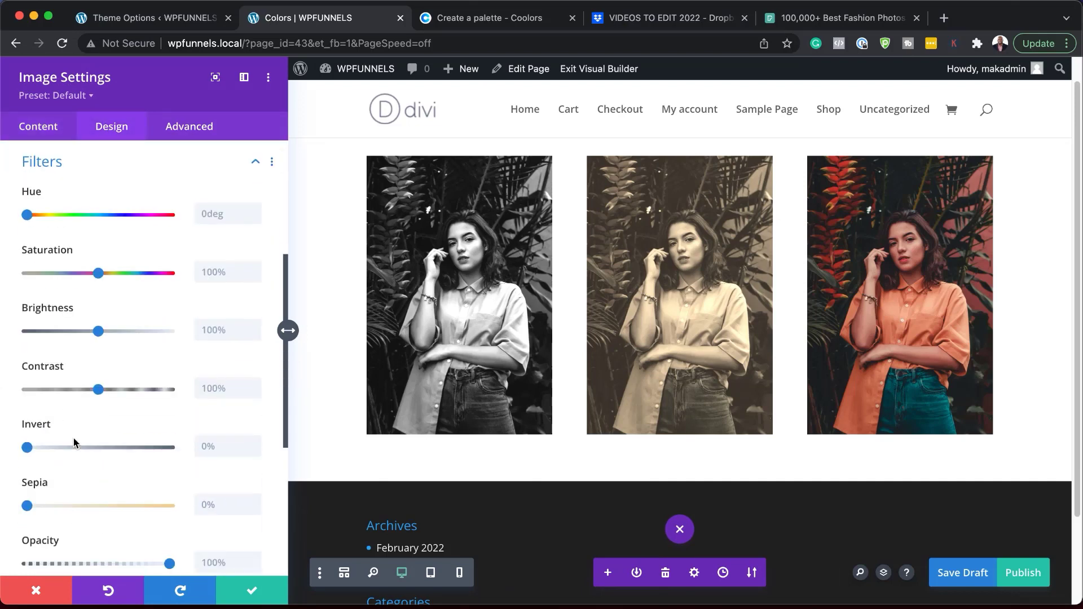
mouse_move(907, 322)
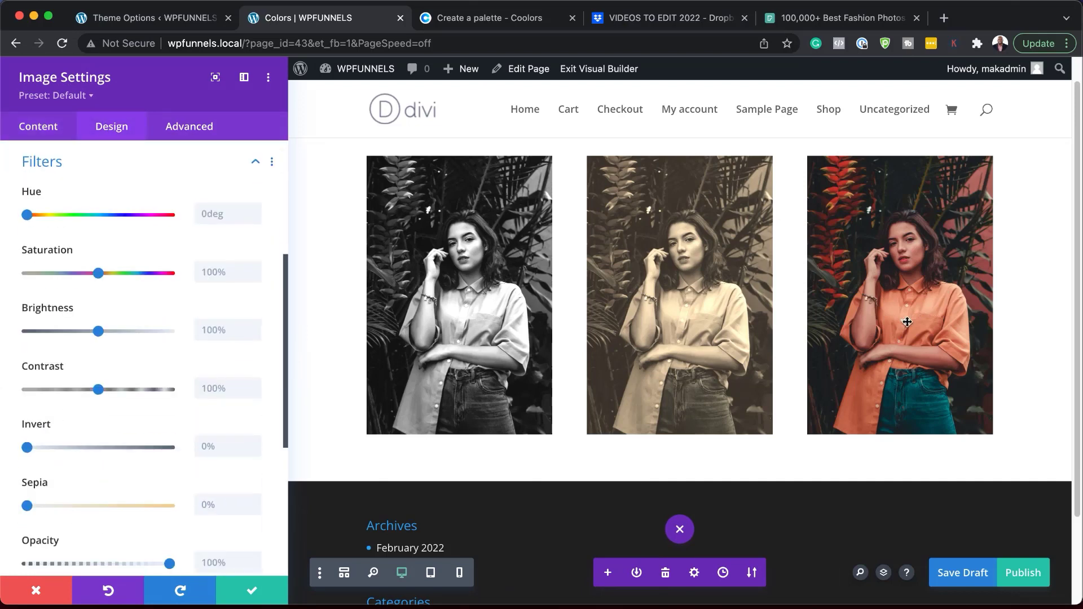
mouse_move(906, 322)
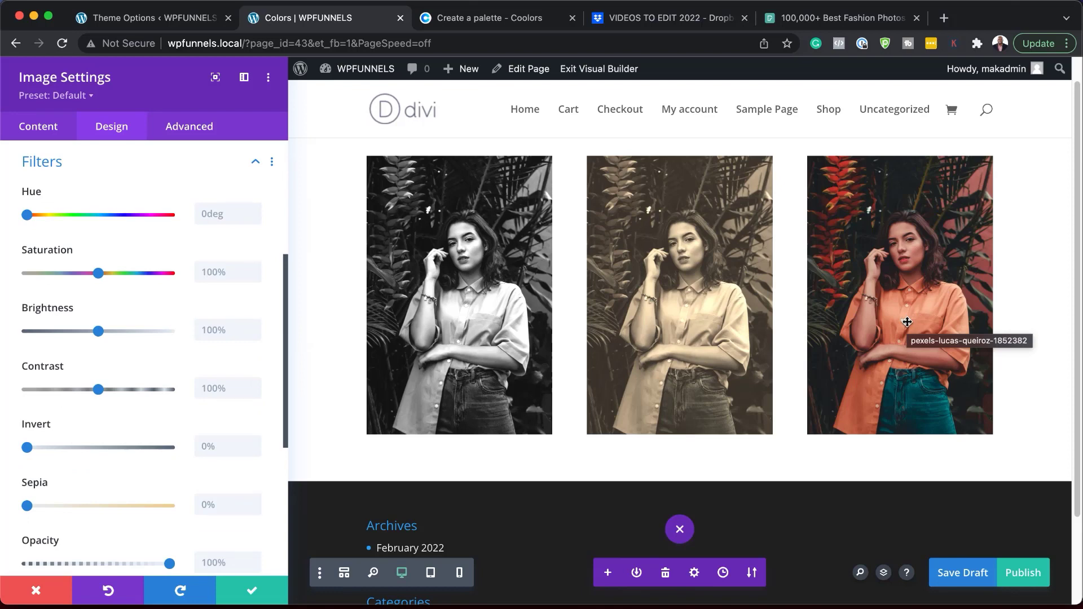
mouse_move(98, 333)
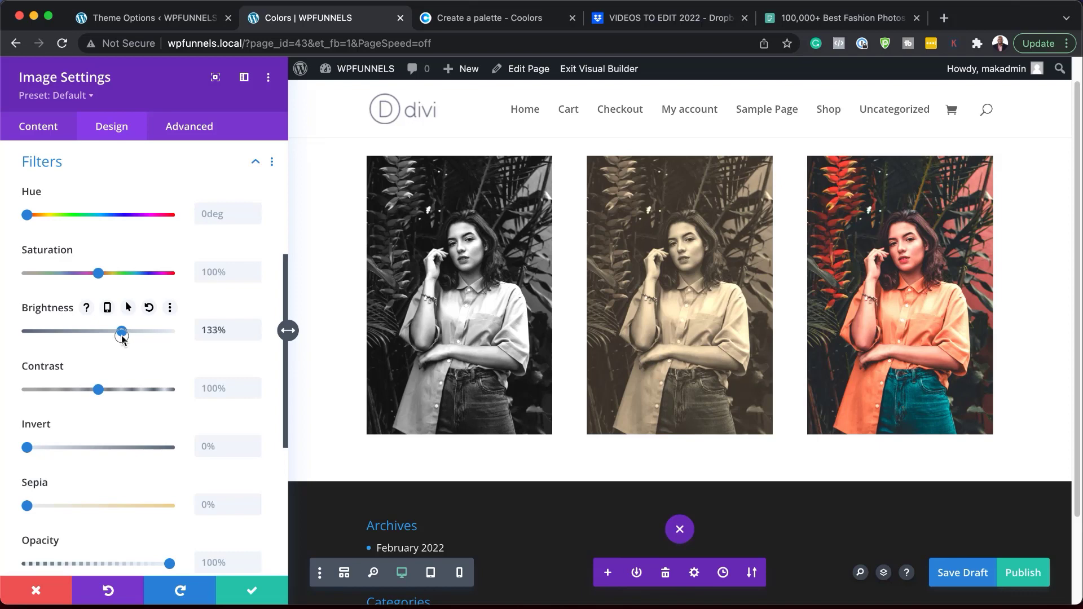
mouse_move(100, 399)
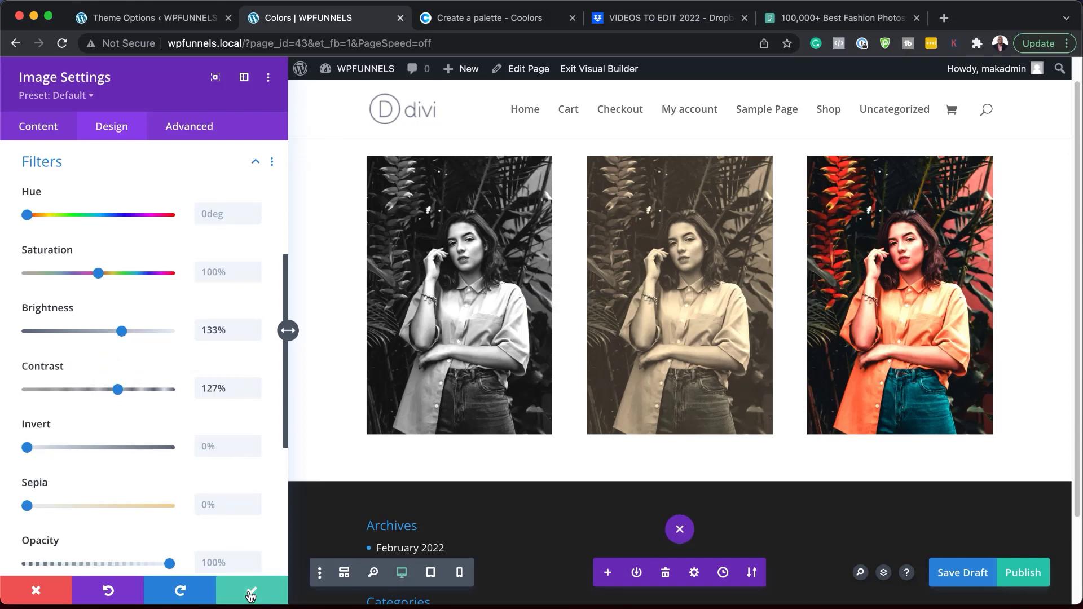
Step: Save the colourful image, then create a 'B&W' preset from the left image's current styles
left_click(250, 591)
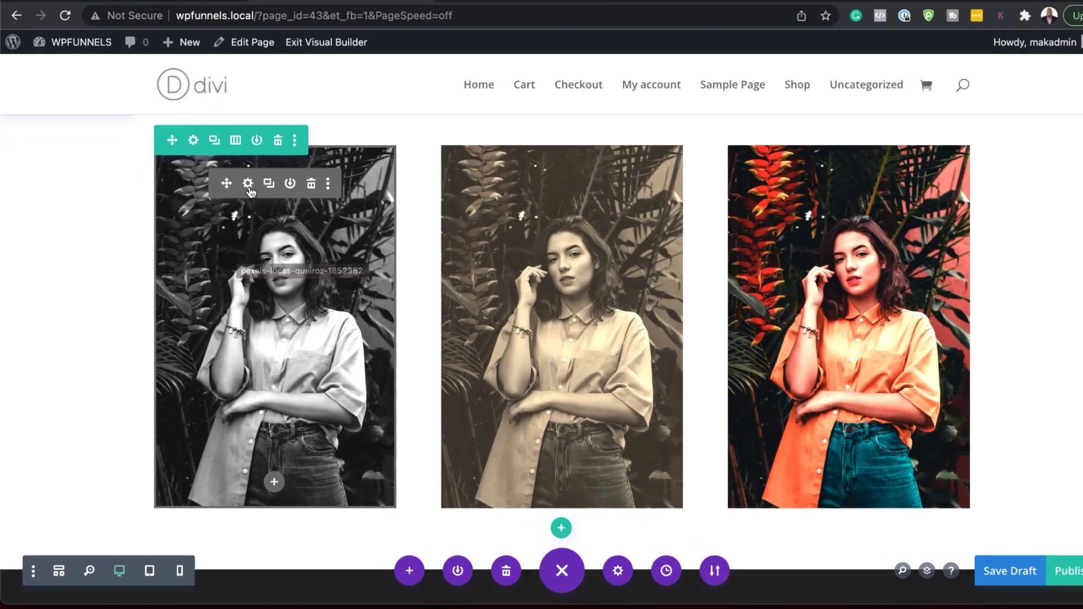
left_click(246, 184)
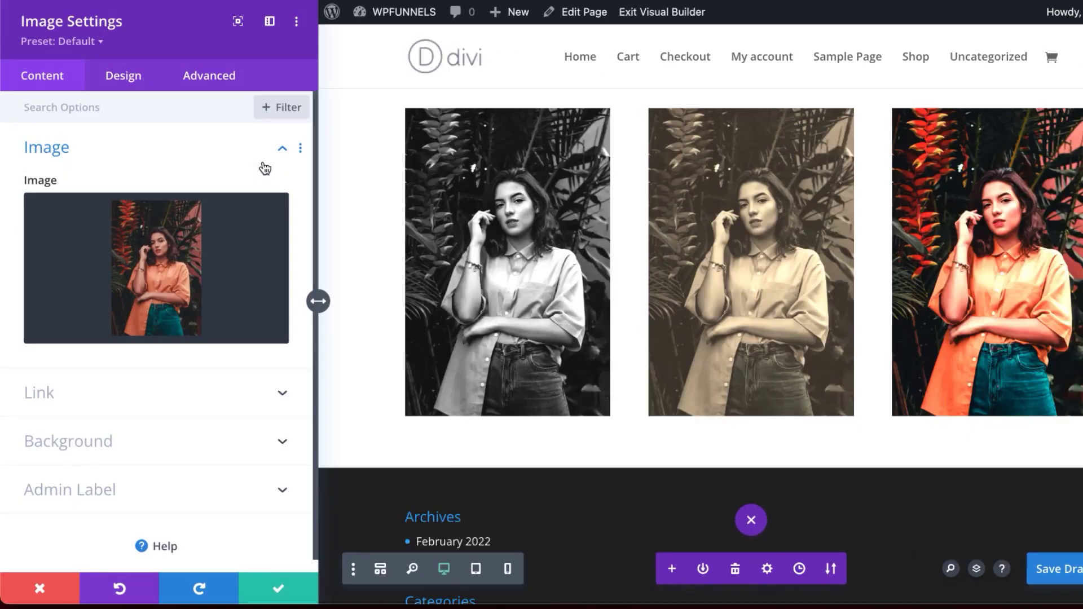
mouse_move(95, 49)
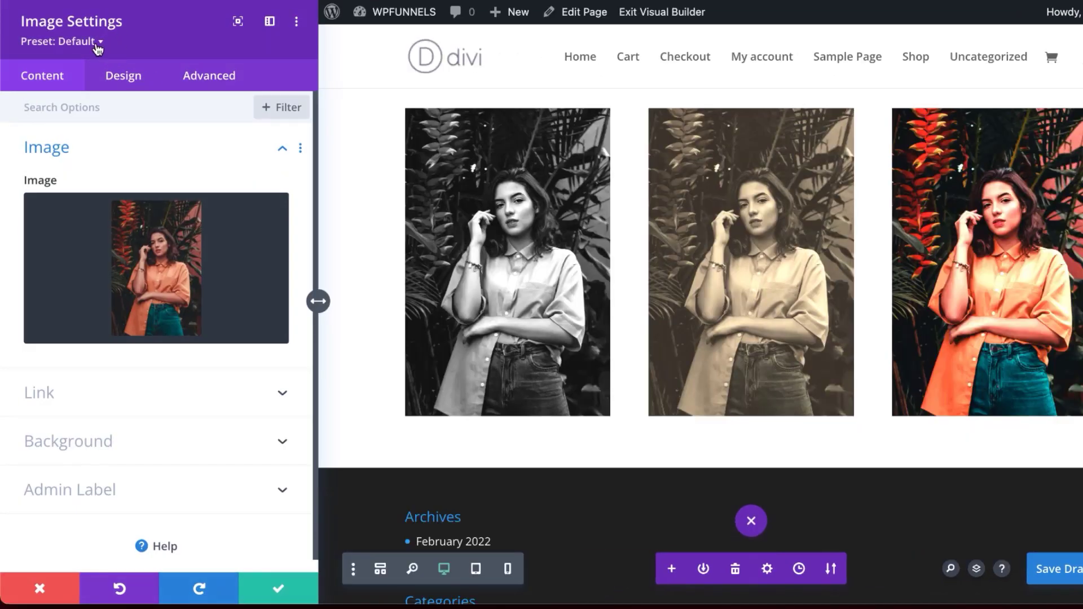
left_click(62, 41)
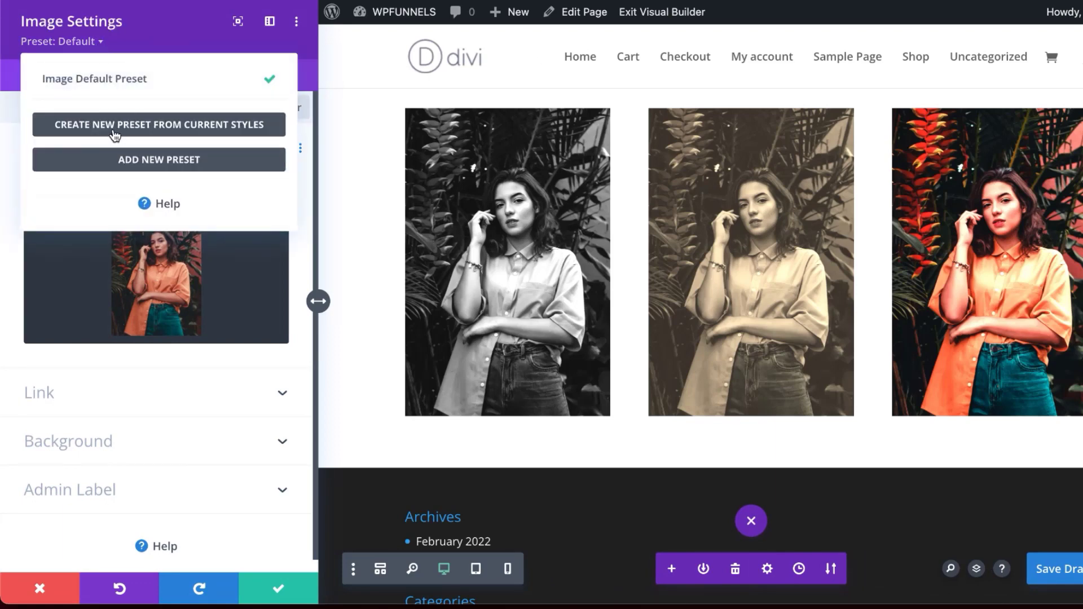
mouse_move(194, 135)
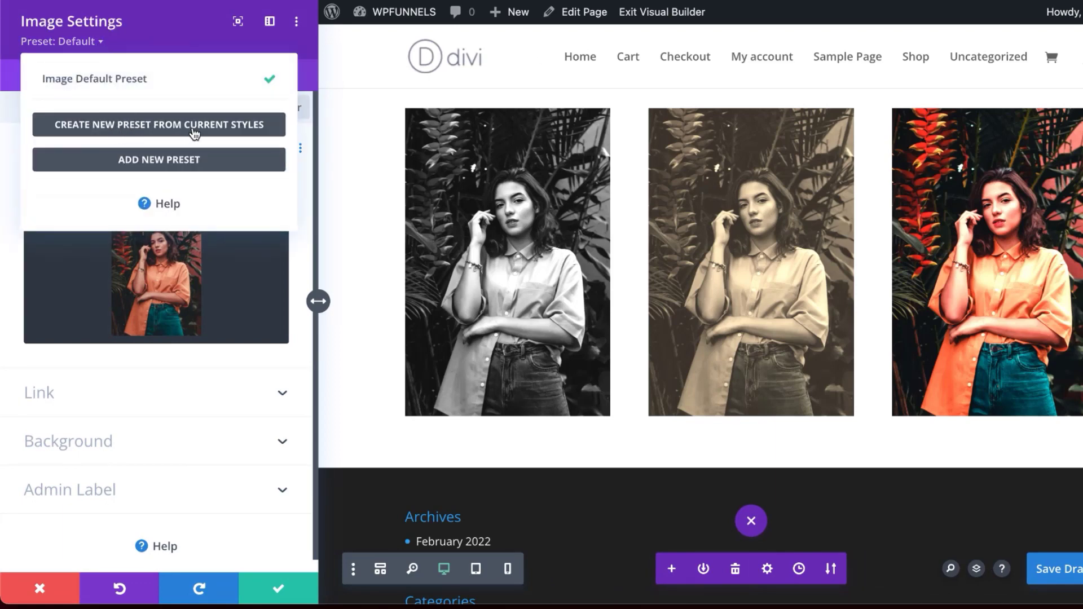
left_click(158, 125)
type("B")
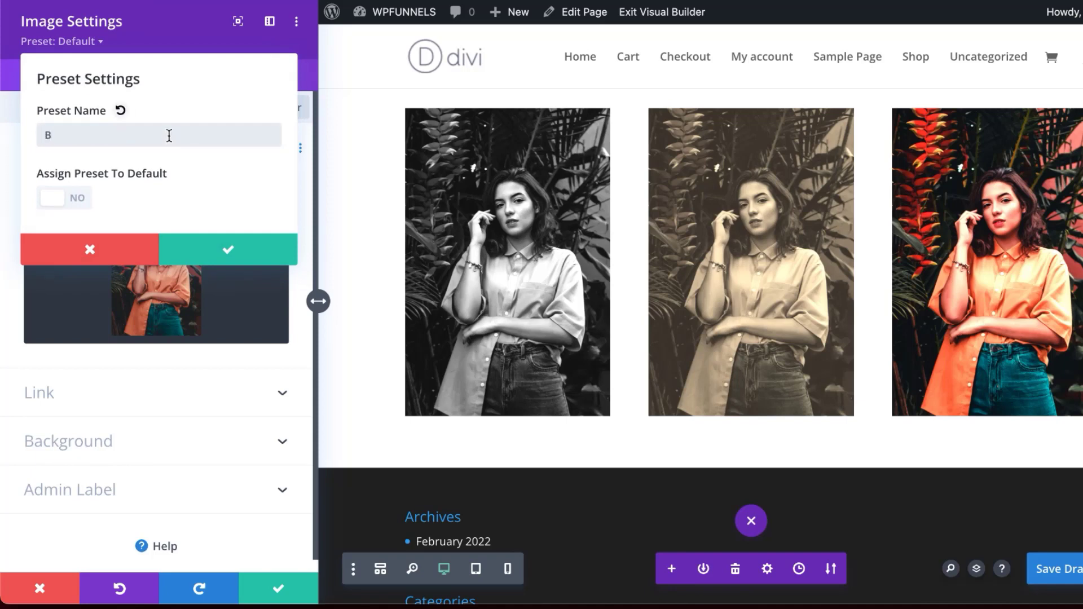
type("&W")
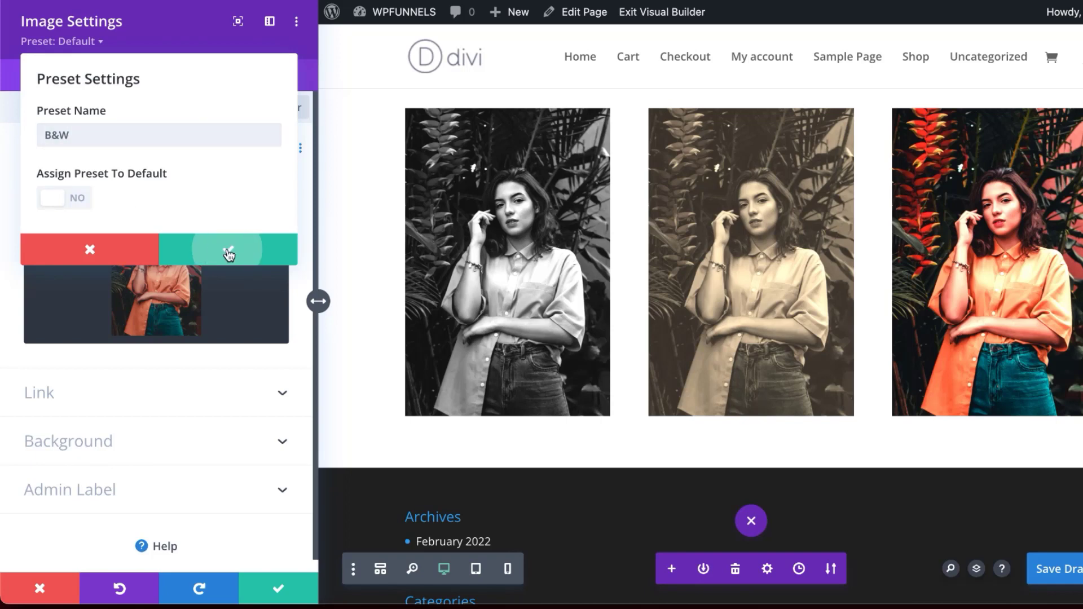
left_click(227, 249)
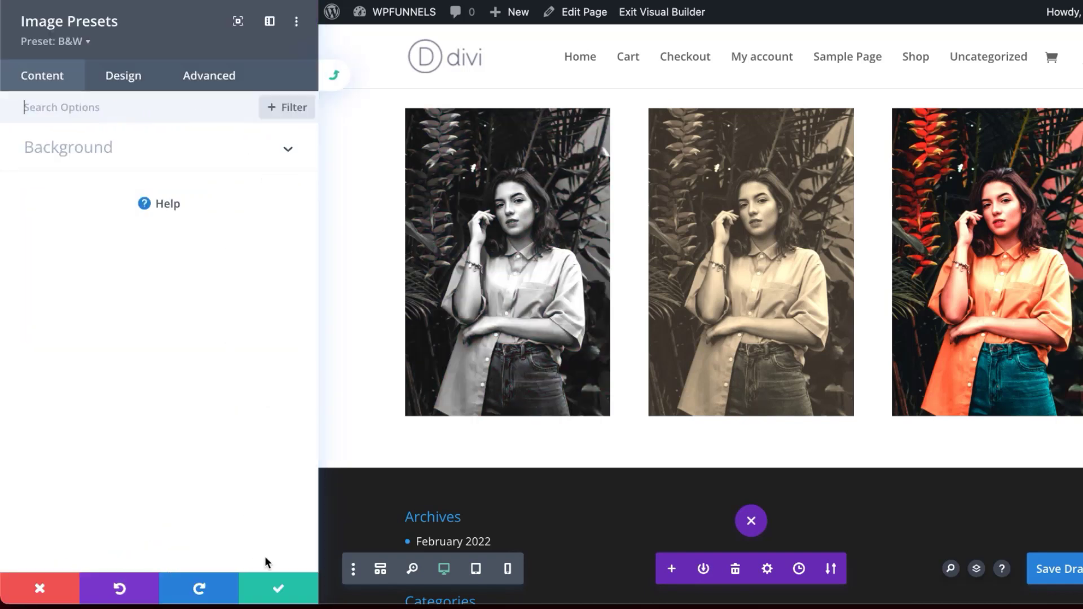
left_click(278, 589)
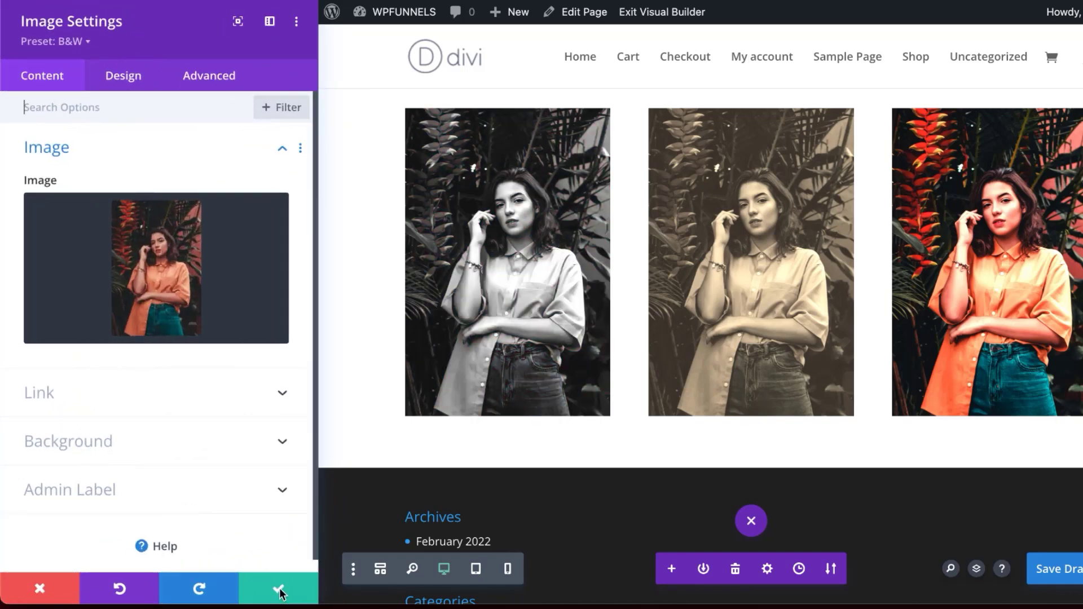
Step: Add a single full-width column row below the three photos
left_click(280, 589)
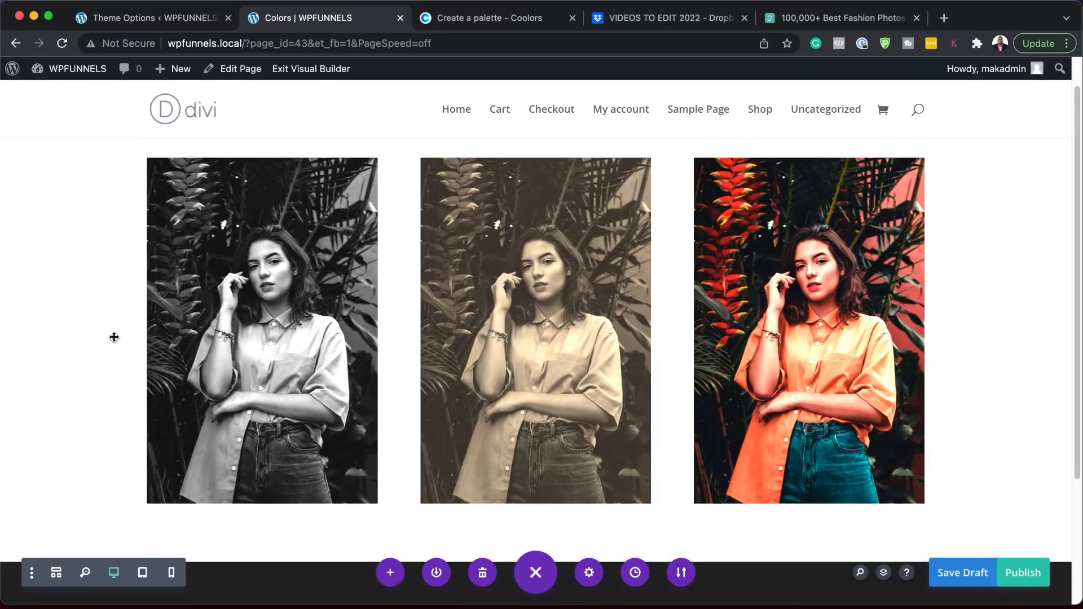
scroll("down", 3)
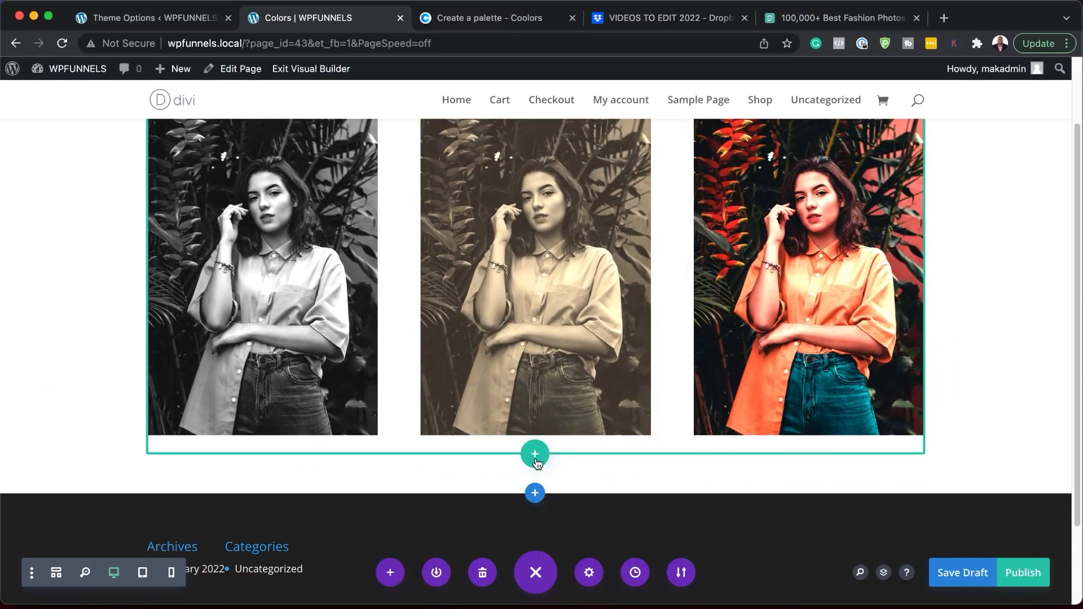
left_click(534, 453)
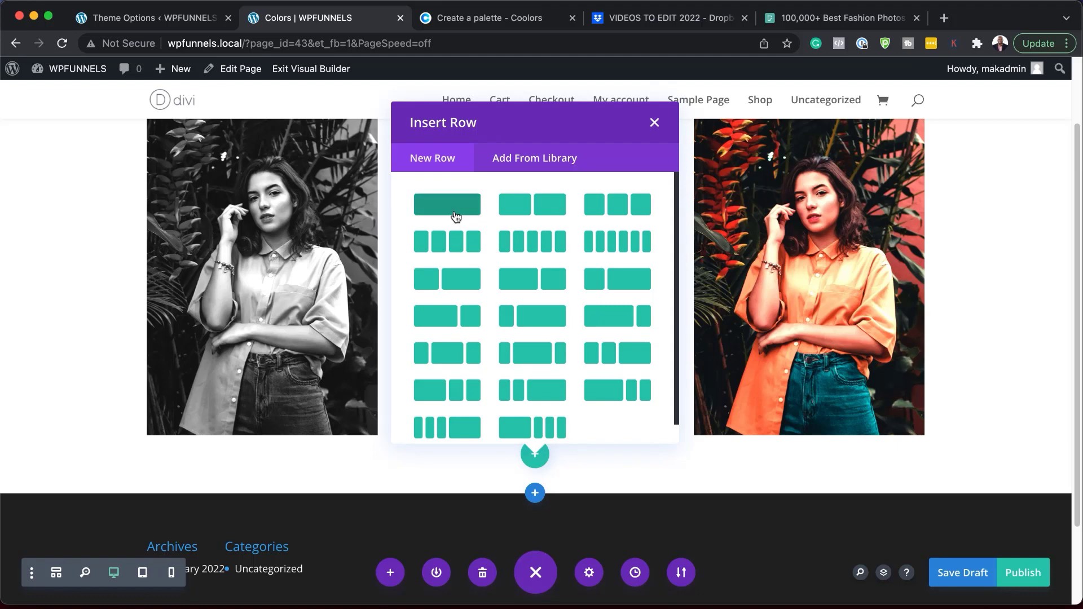
left_click(446, 203)
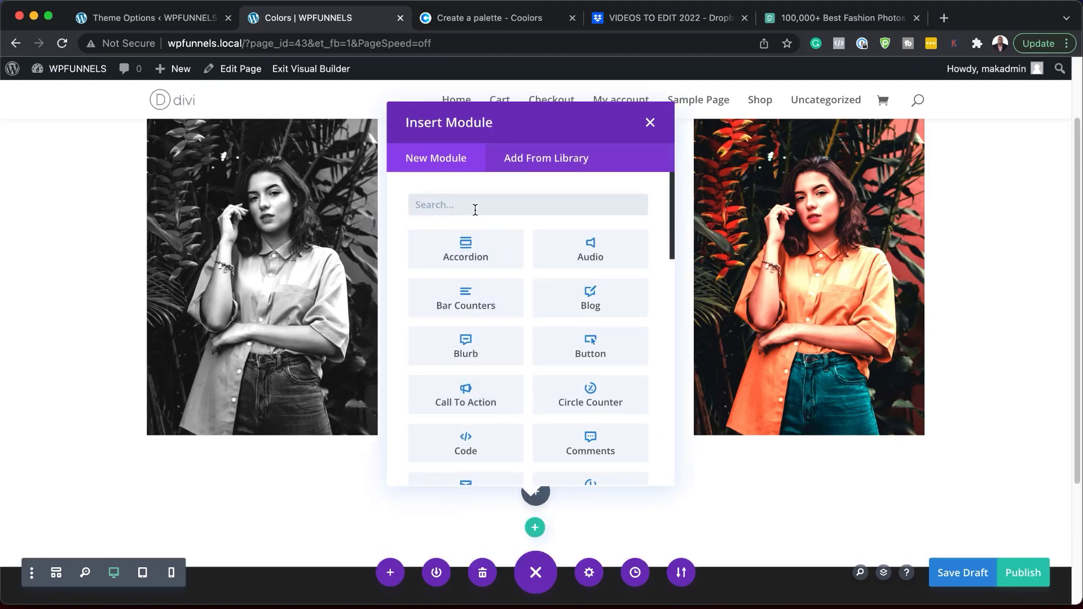
Step: Insert an Image module showing the man in the black turtleneck
type("image")
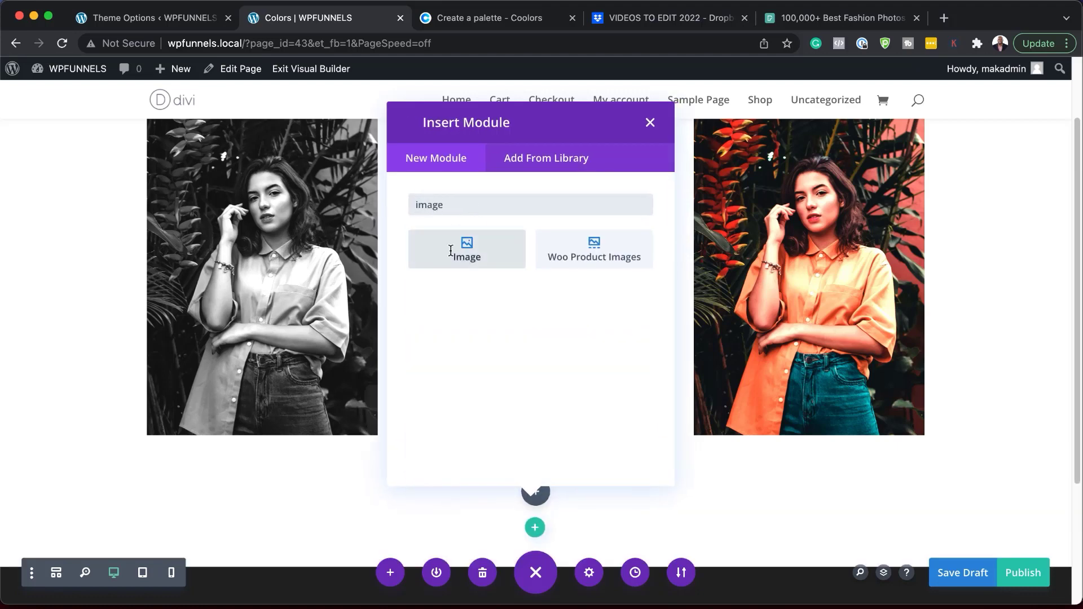
left_click(467, 256)
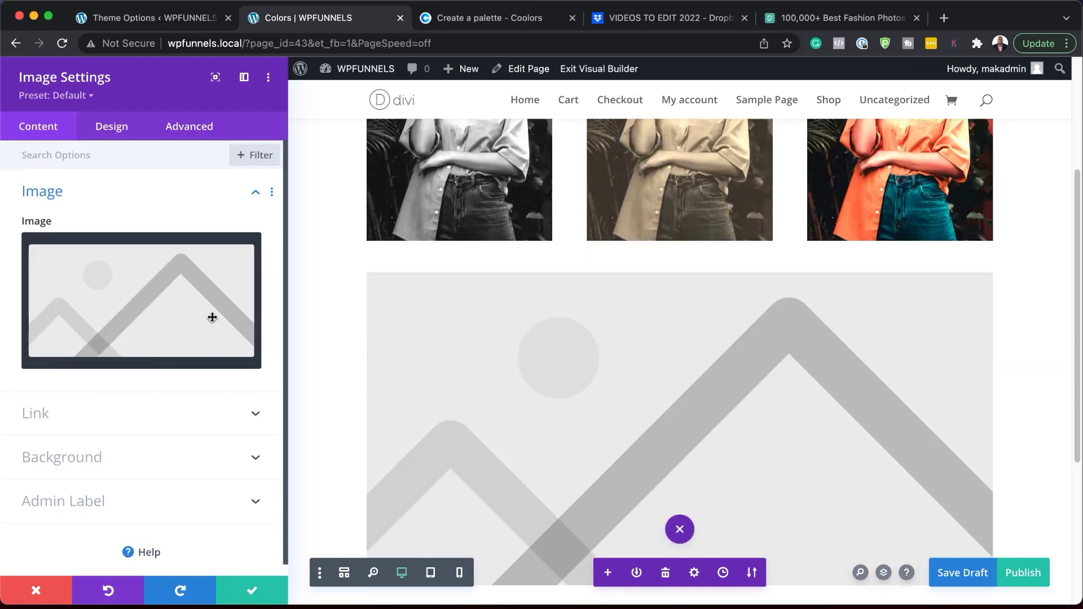
left_click(141, 300)
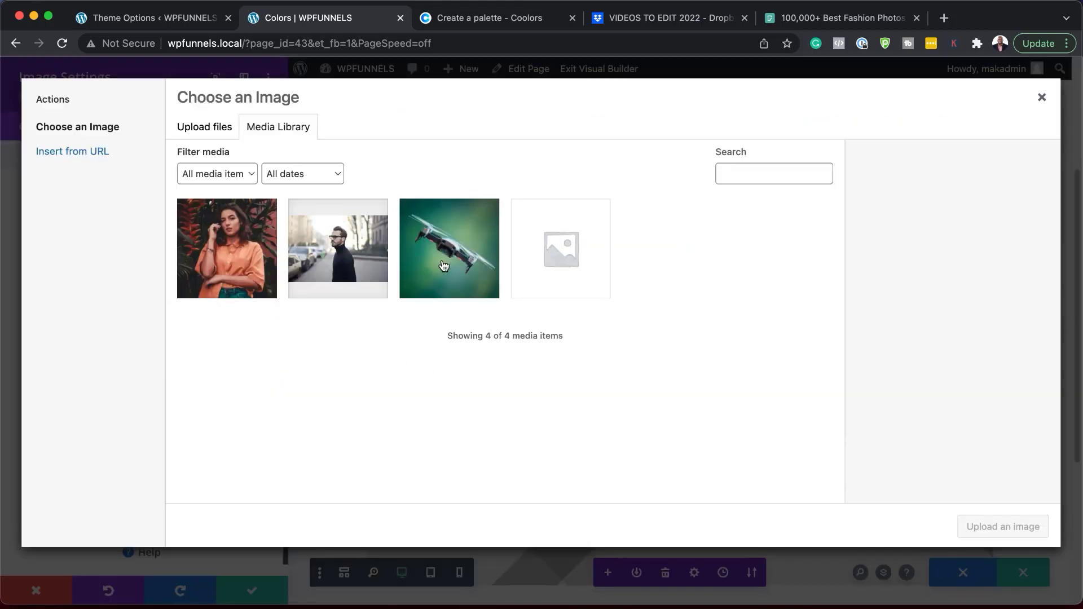
left_click(337, 248)
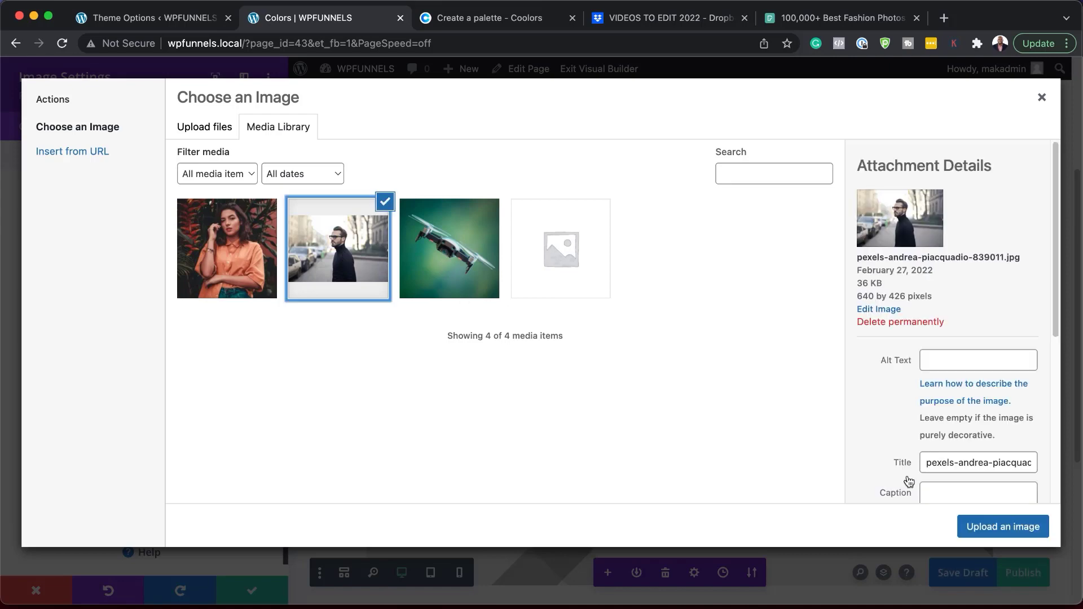
left_click(1001, 526)
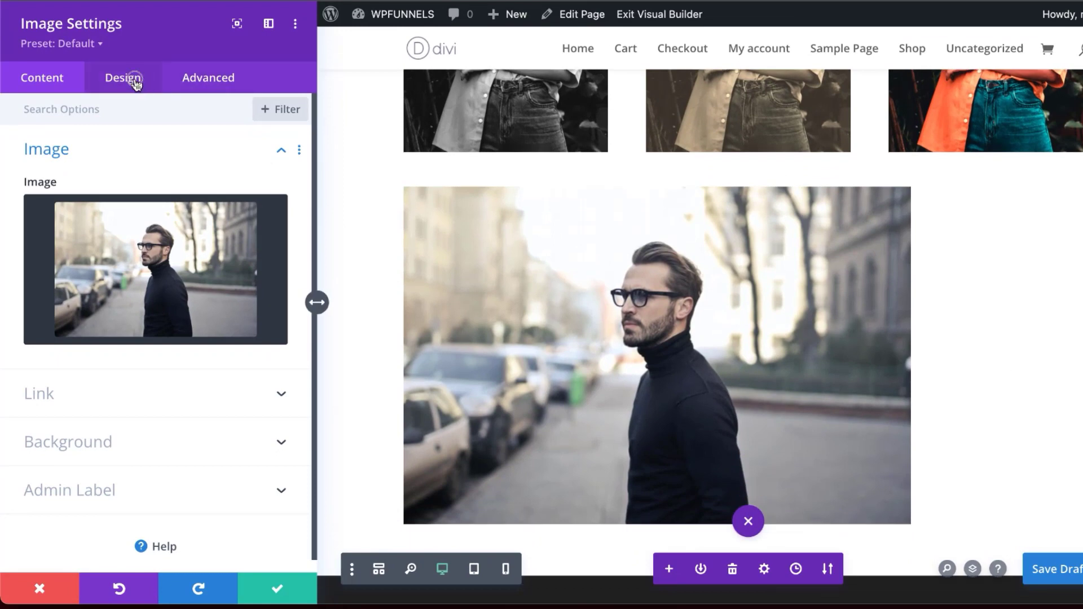
Step: Apply the B&W preset to the man's photo from the Design tab and save the module
left_click(123, 78)
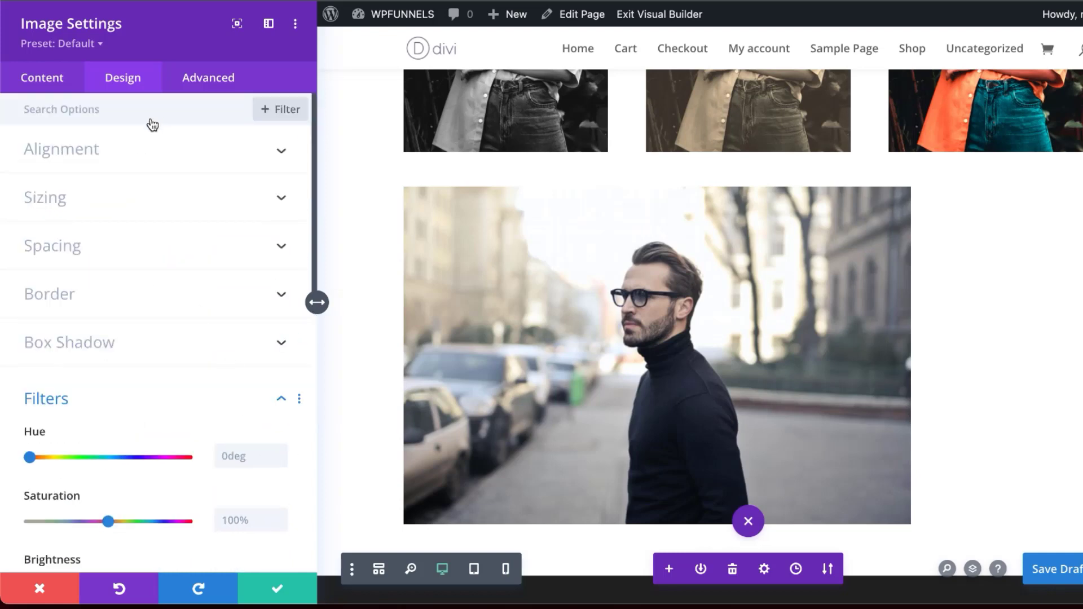
left_click(62, 44)
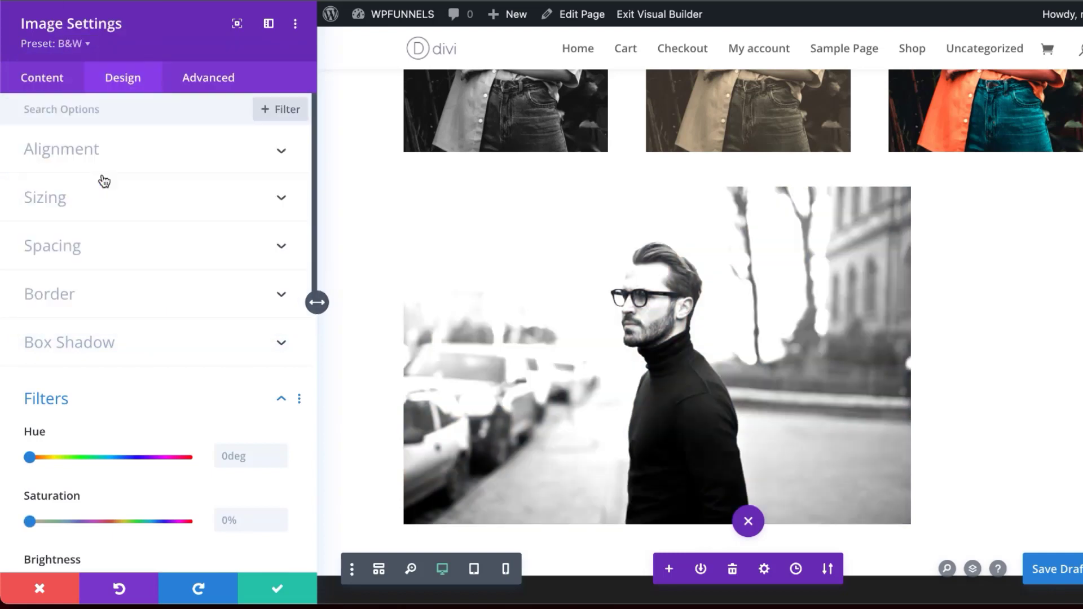
mouse_move(1045, 362)
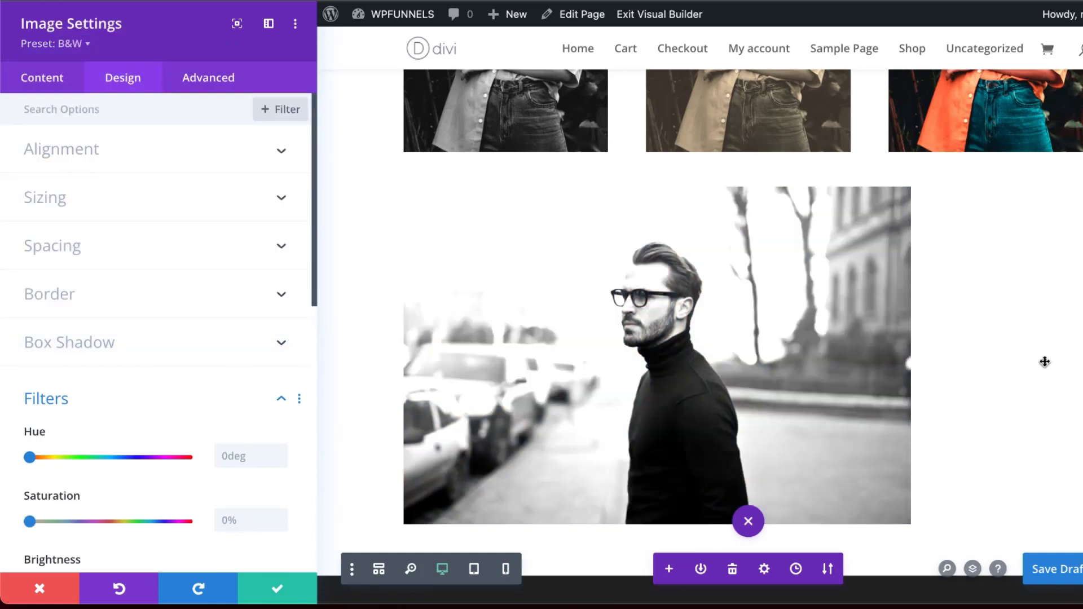
mouse_move(647, 347)
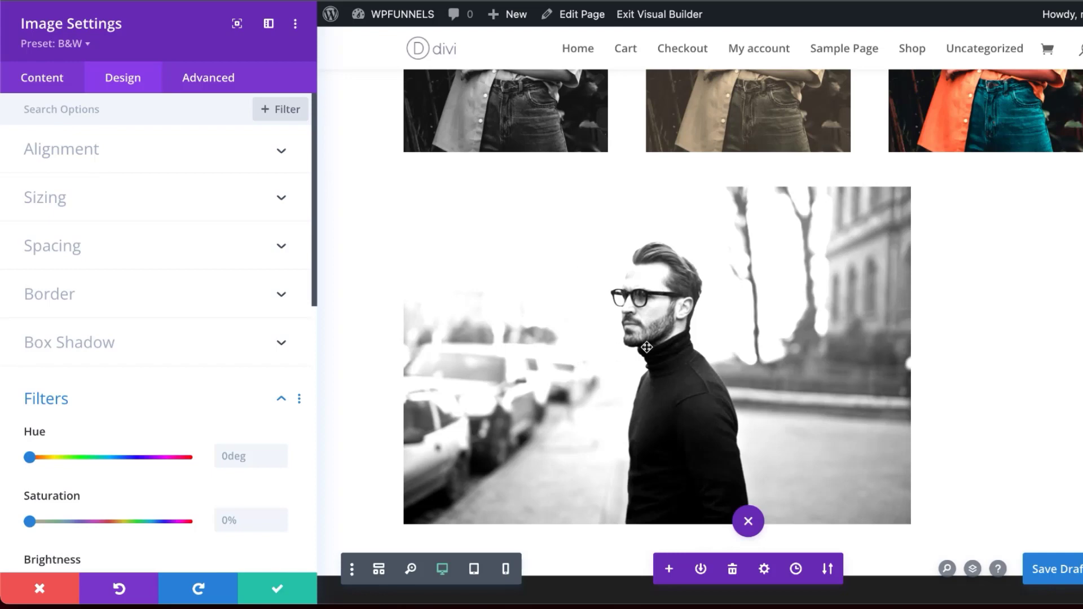
mouse_move(591, 392)
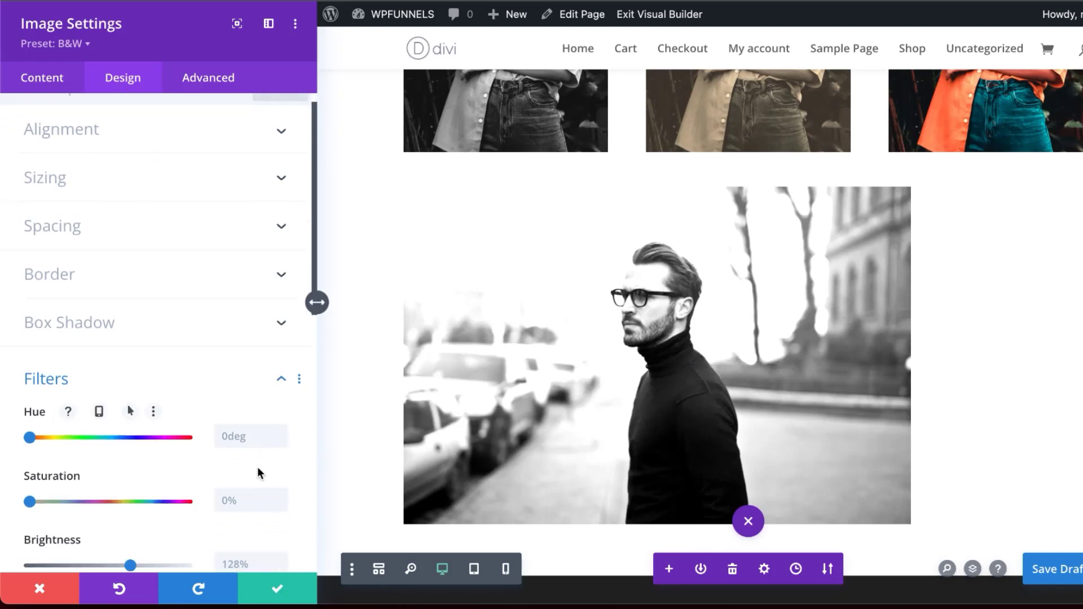
scroll("down", 3)
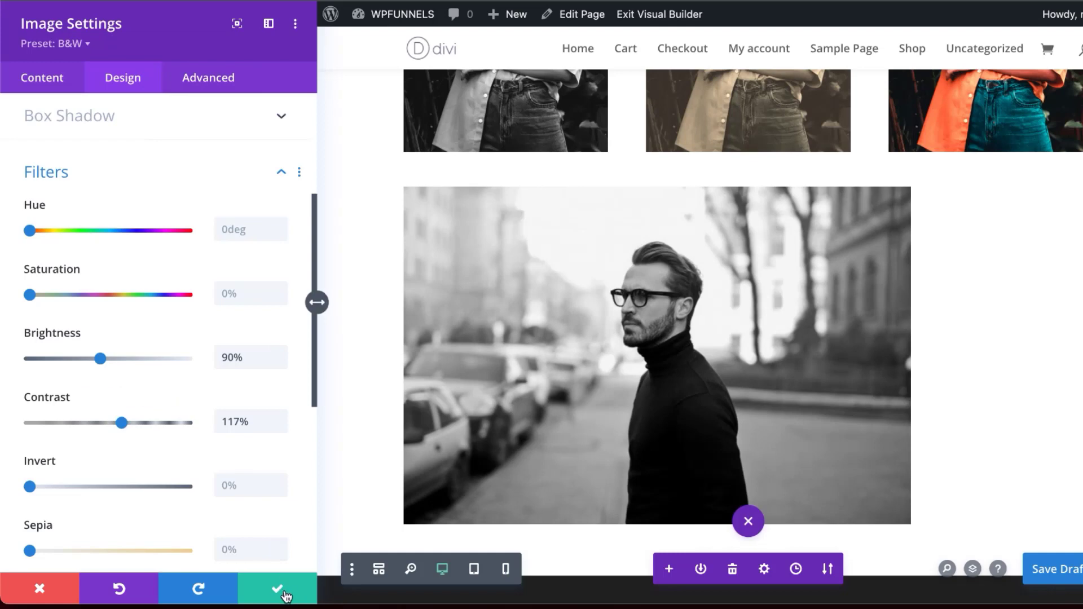
left_click(278, 588)
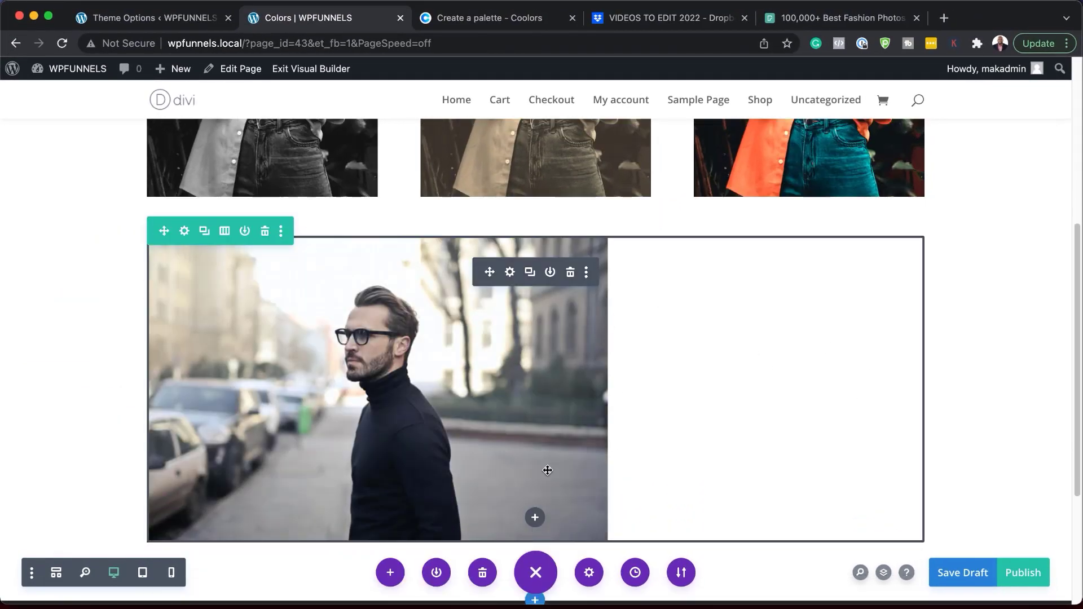
Step: Insert a new Image module holding the drone photo
left_click(534, 517)
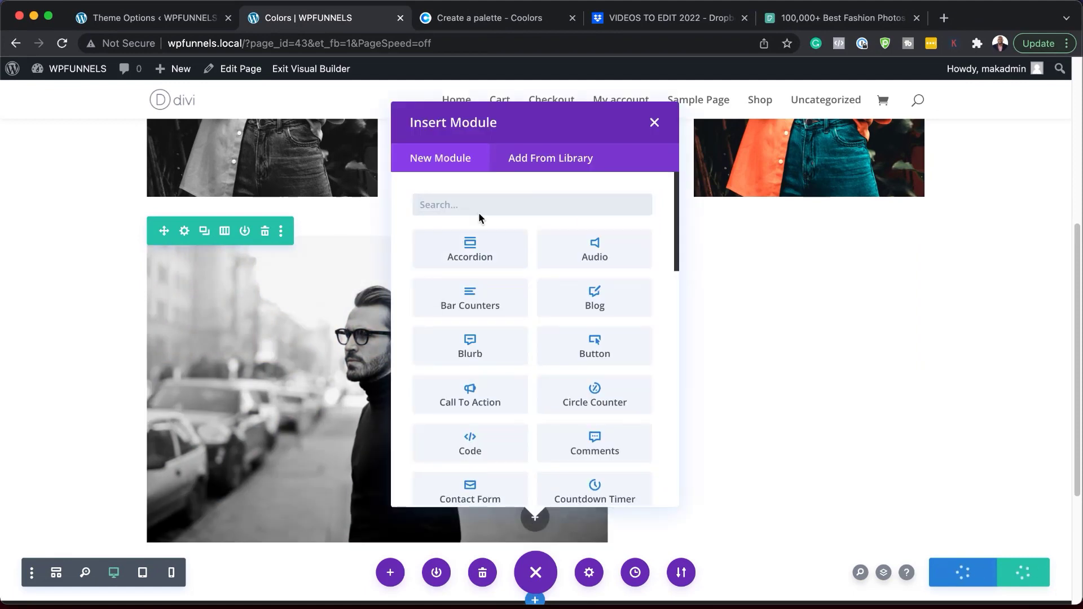
type("image")
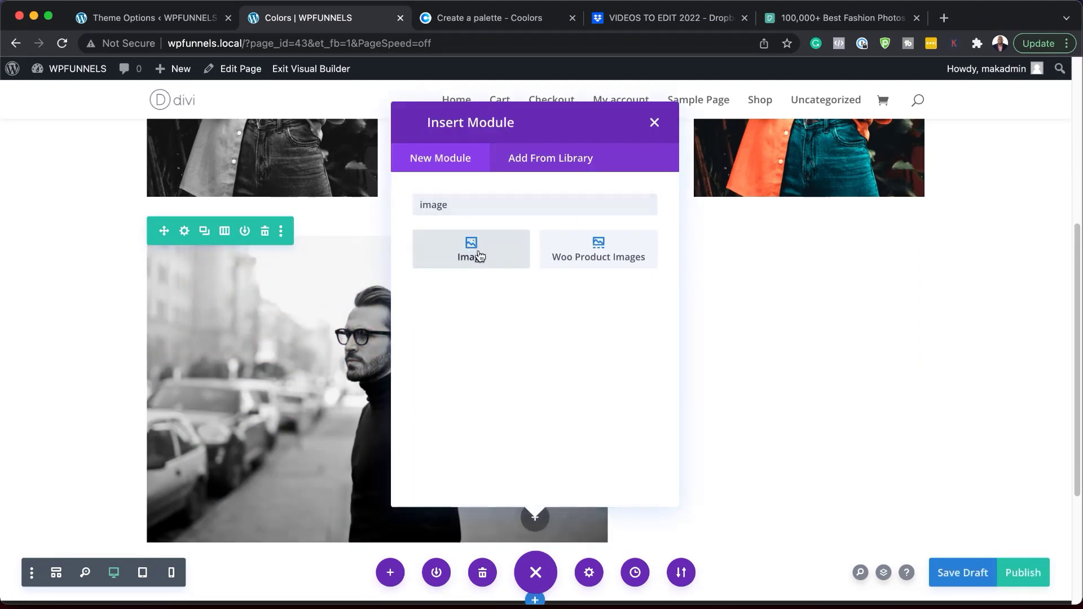
left_click(471, 250)
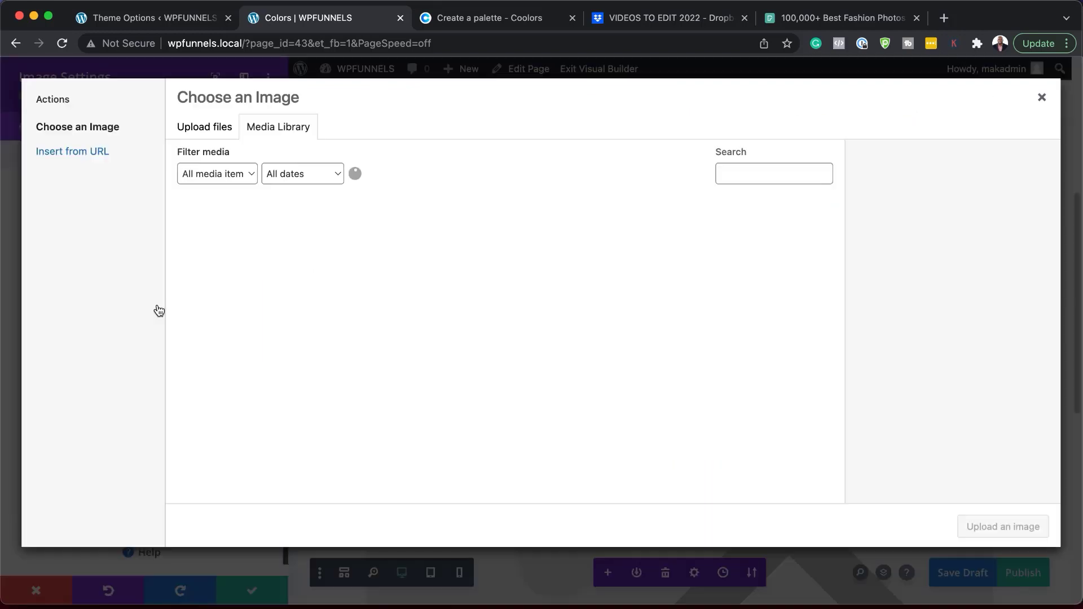
left_click(449, 248)
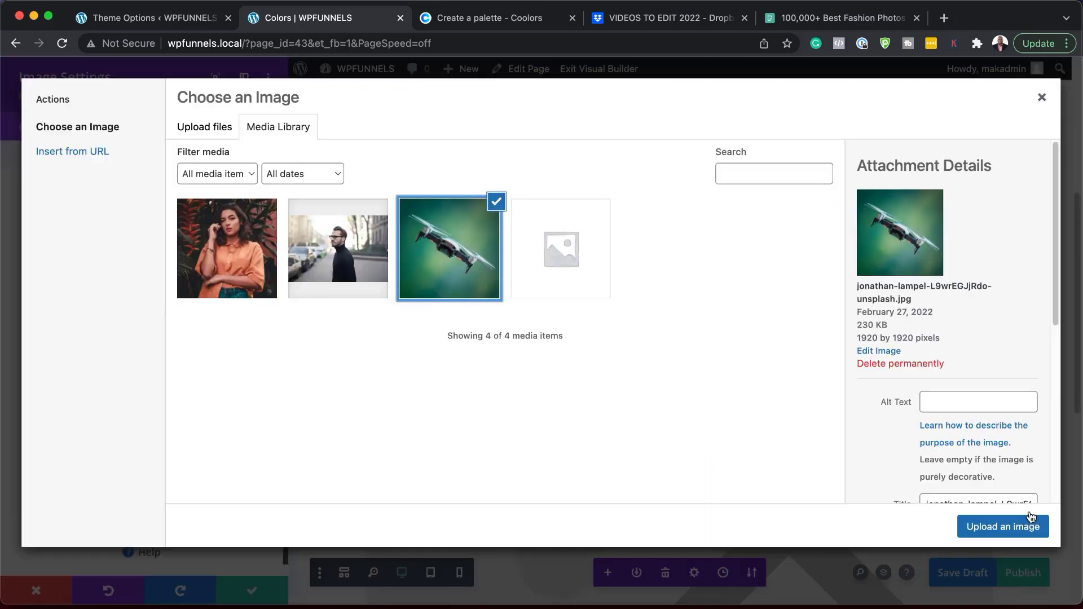
left_click(1003, 526)
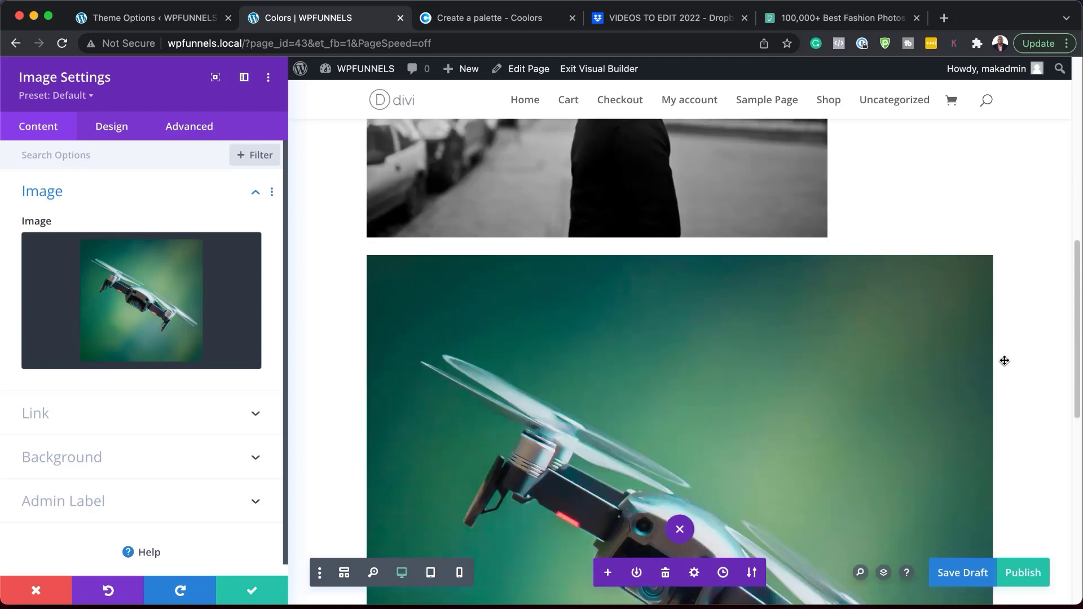
Step: Apply the B&W preset to the drone image
scroll("down", 3)
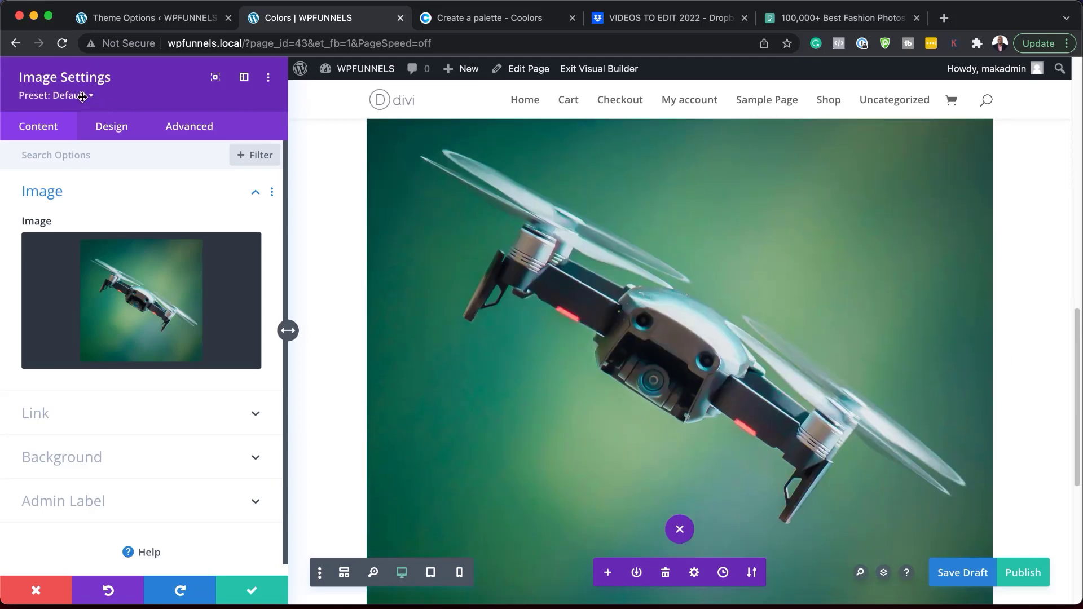
left_click(65, 96)
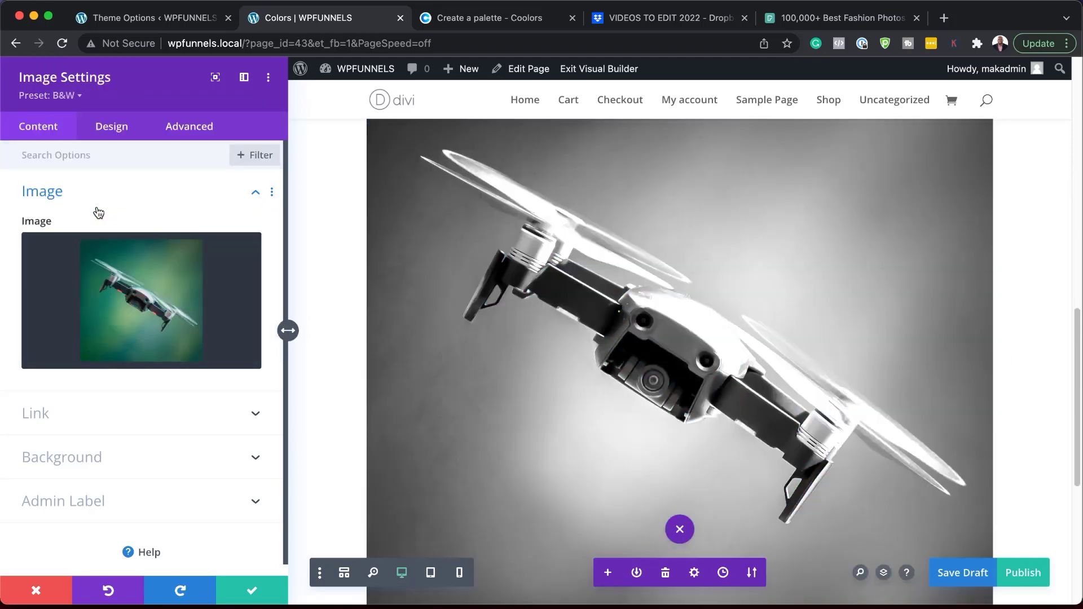
scroll("down", 3)
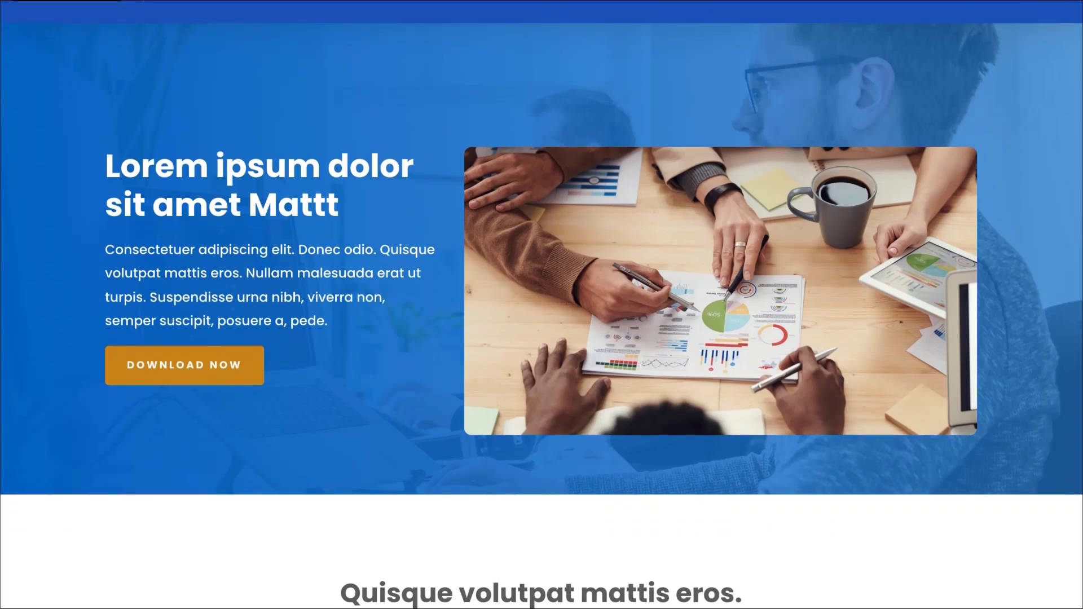
scroll("down", 3)
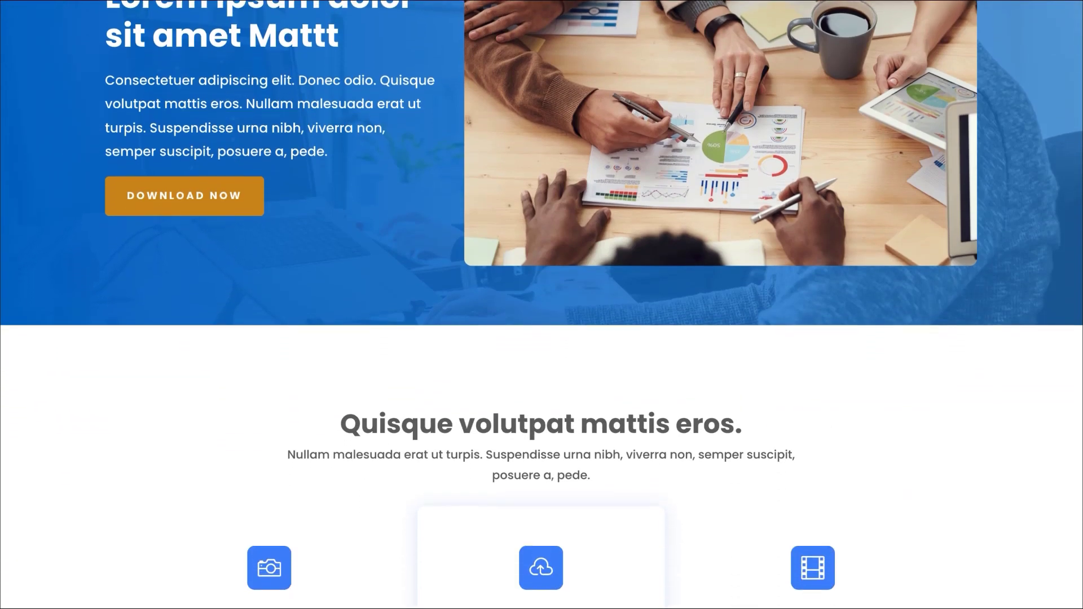
scroll("down", 3)
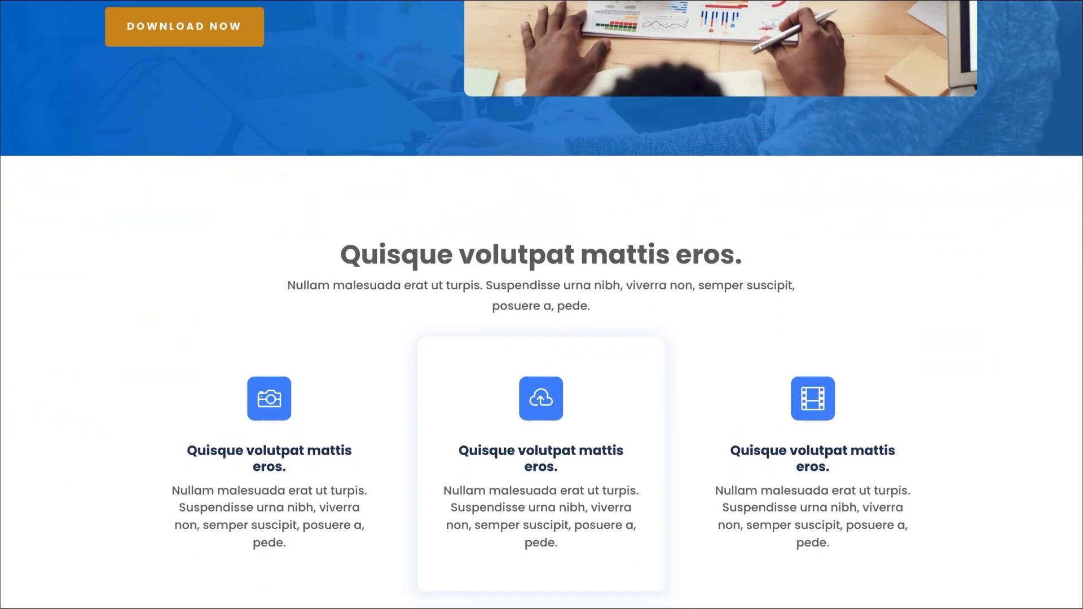
scroll("down", 3)
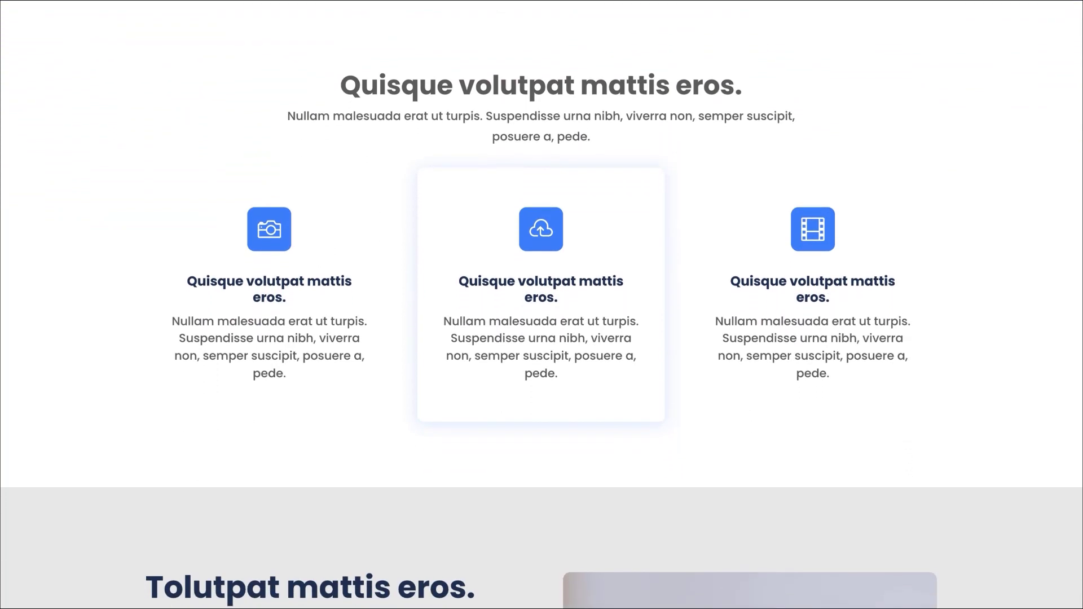
scroll("down", 3)
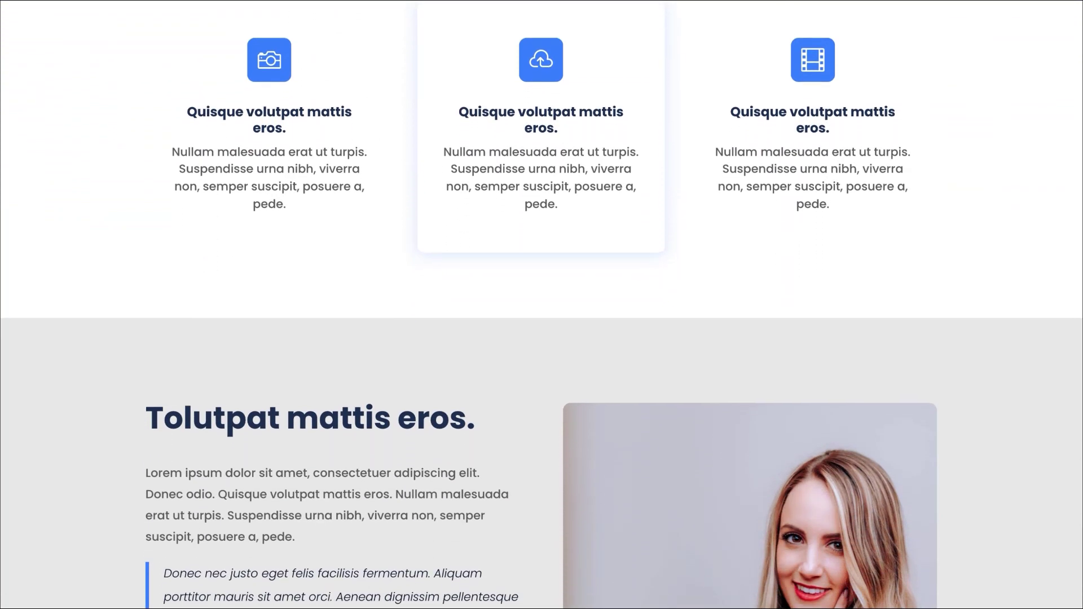
scroll("down", 3)
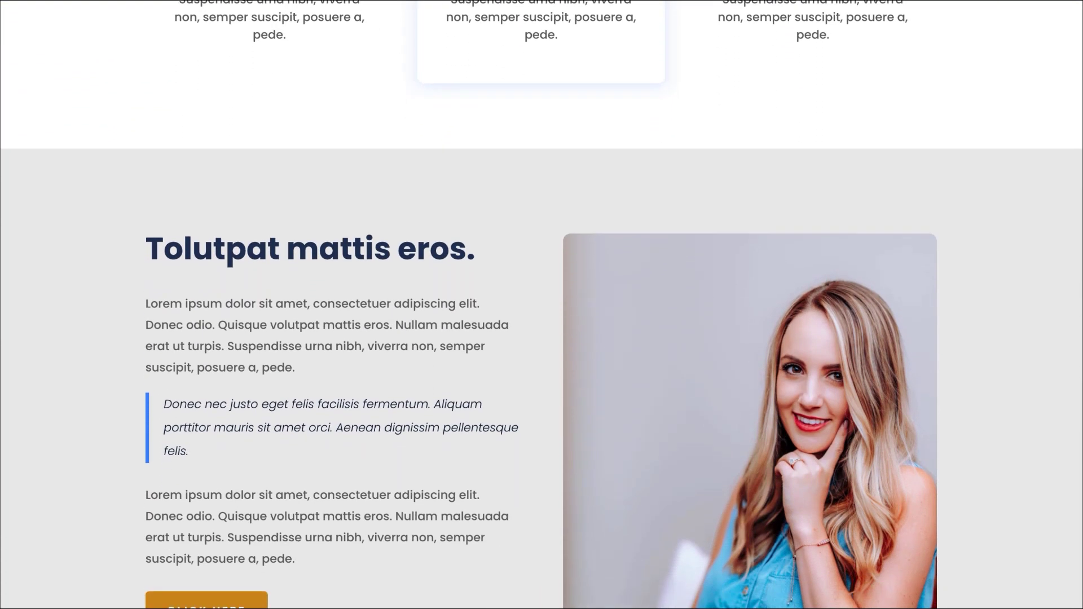